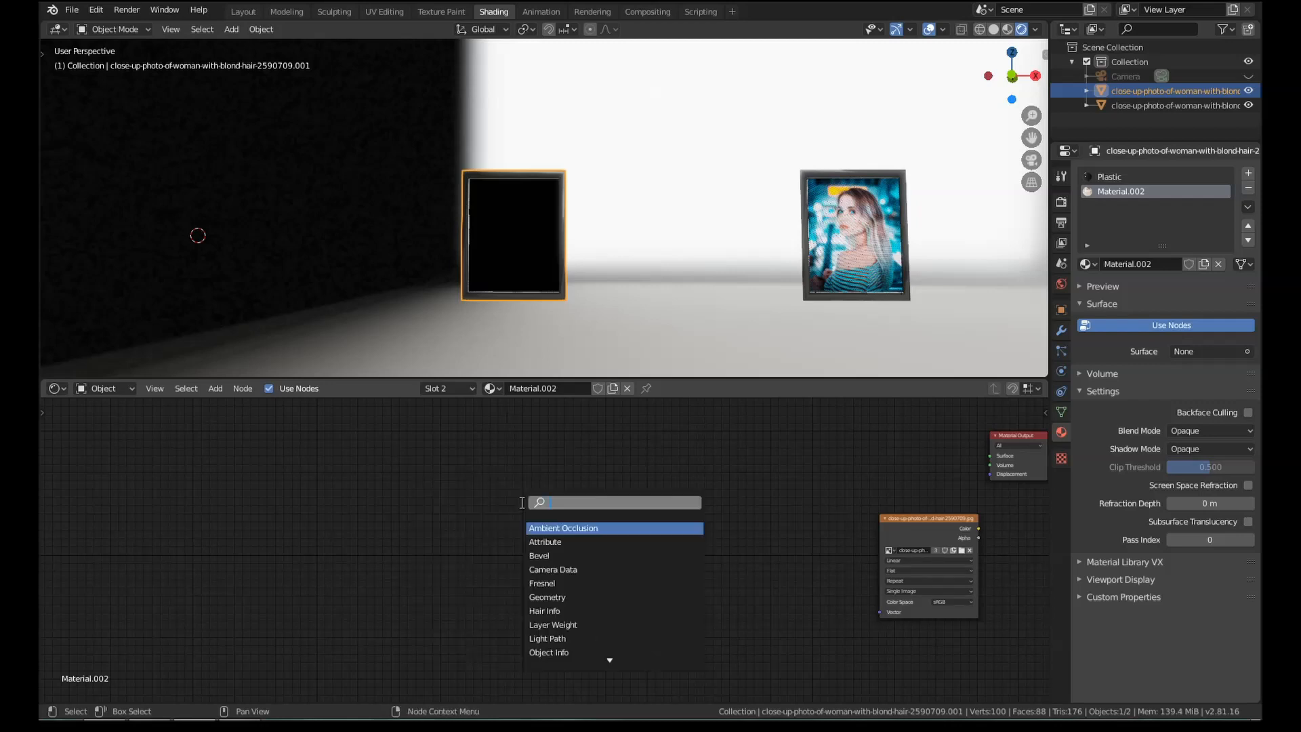
Step: Add Texture Coordinate and Mapping nodes, wiring the UV output into Mapping's Vector
text(text)
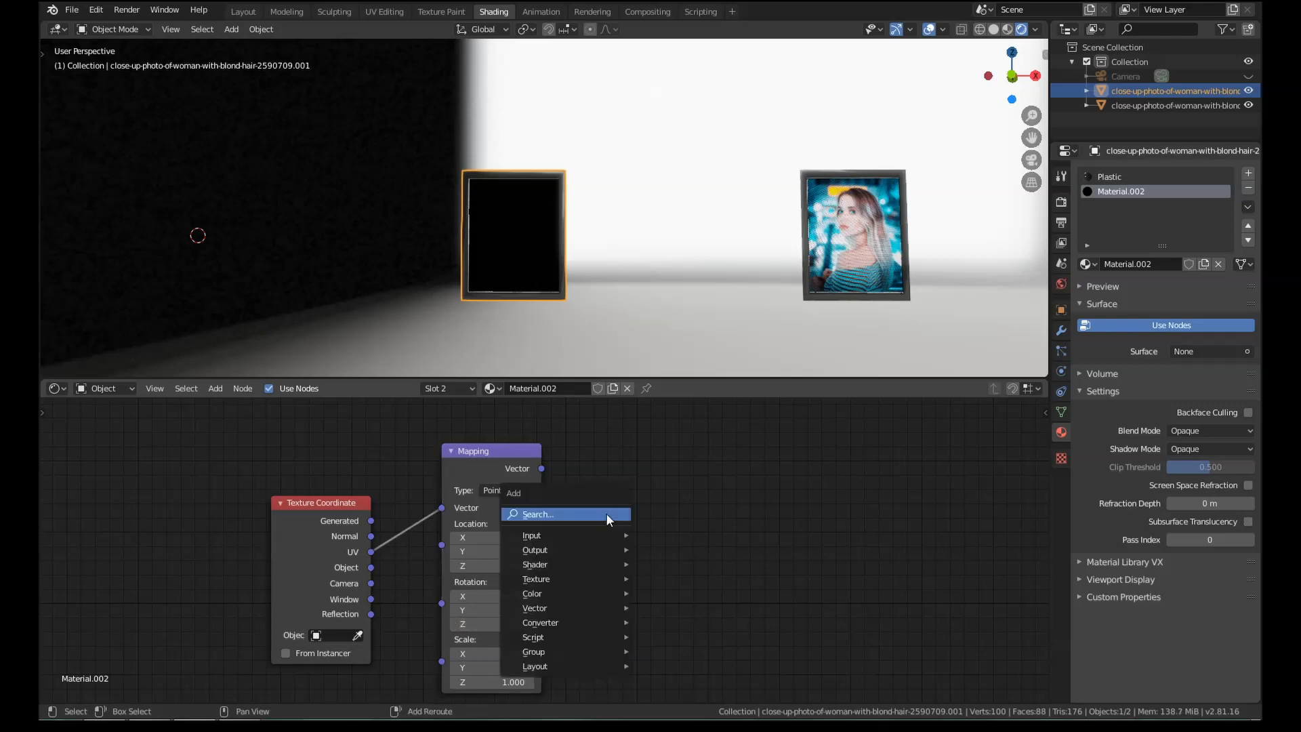
Step: Add two Gradient Texture nodes fed by Mapping's vector and preview one on the frame
text(gr)
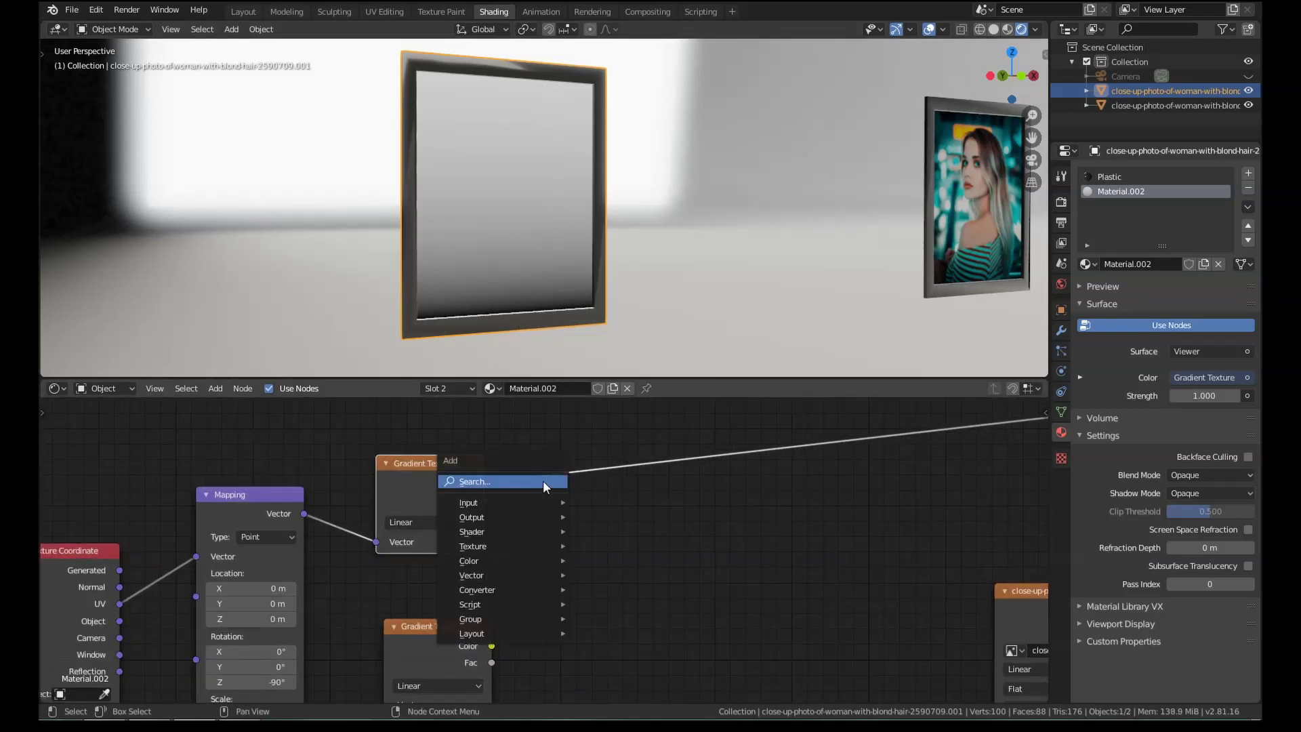
Step: Add two Math nodes after the gradients and set both operations to Multiply
text(ma)
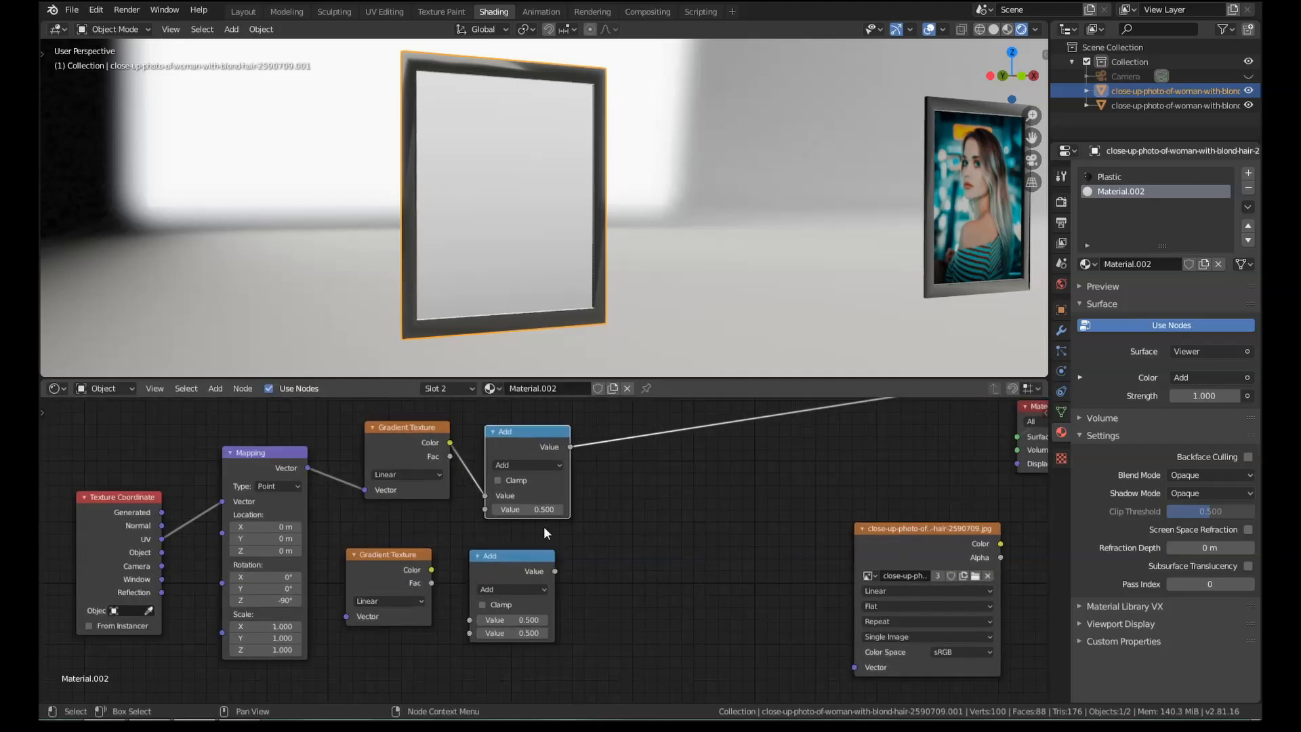
click(529, 465)
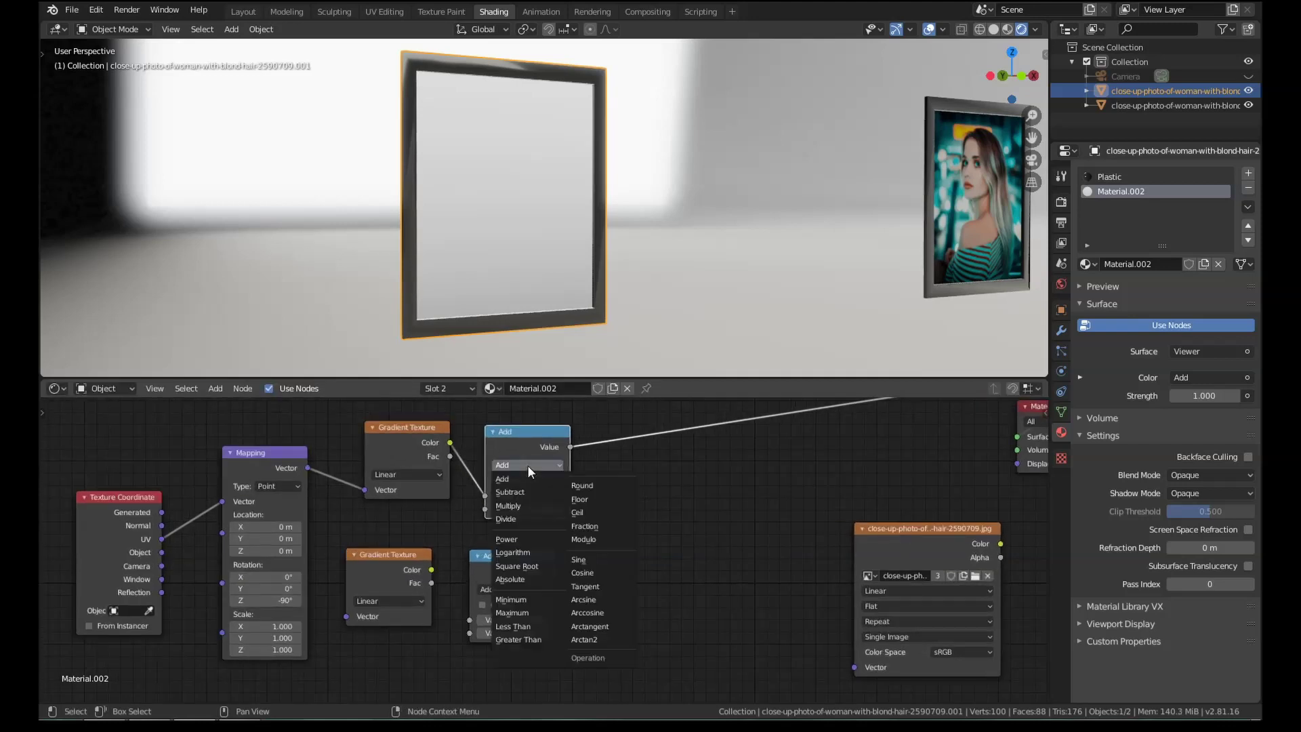
click(508, 506)
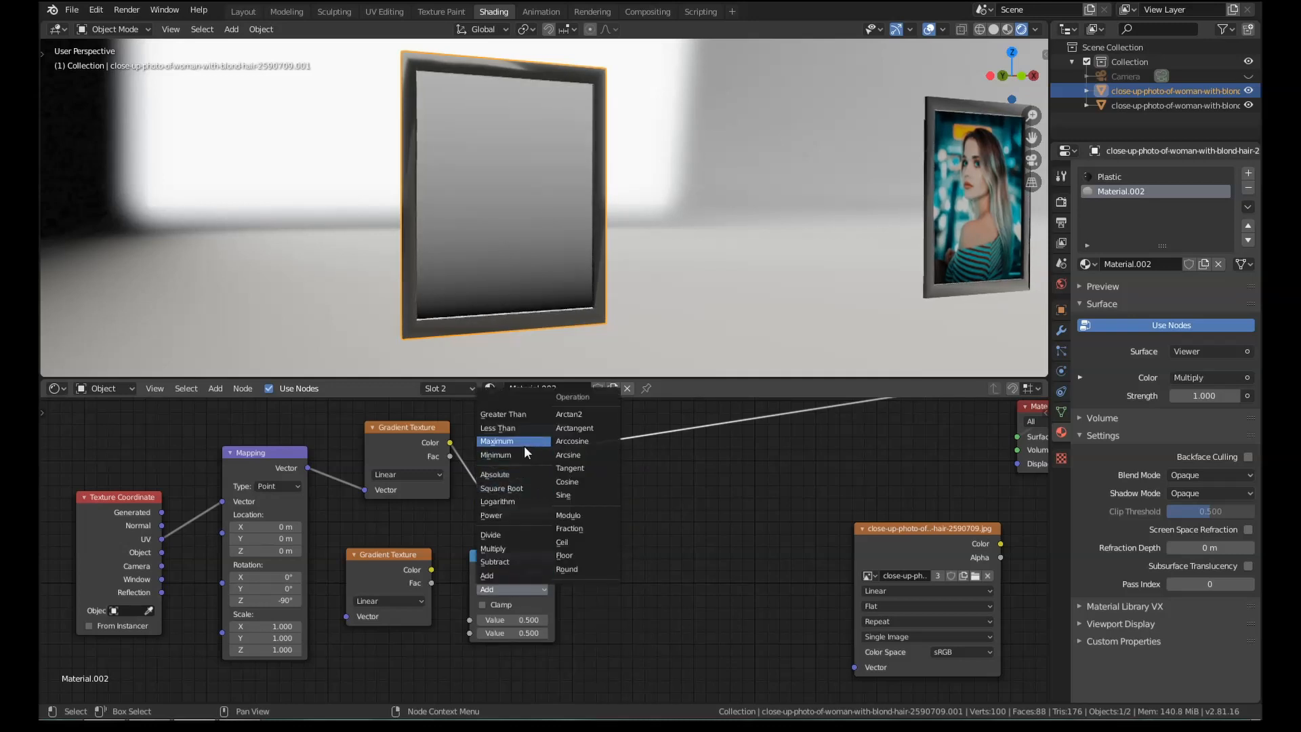
click(492, 547)
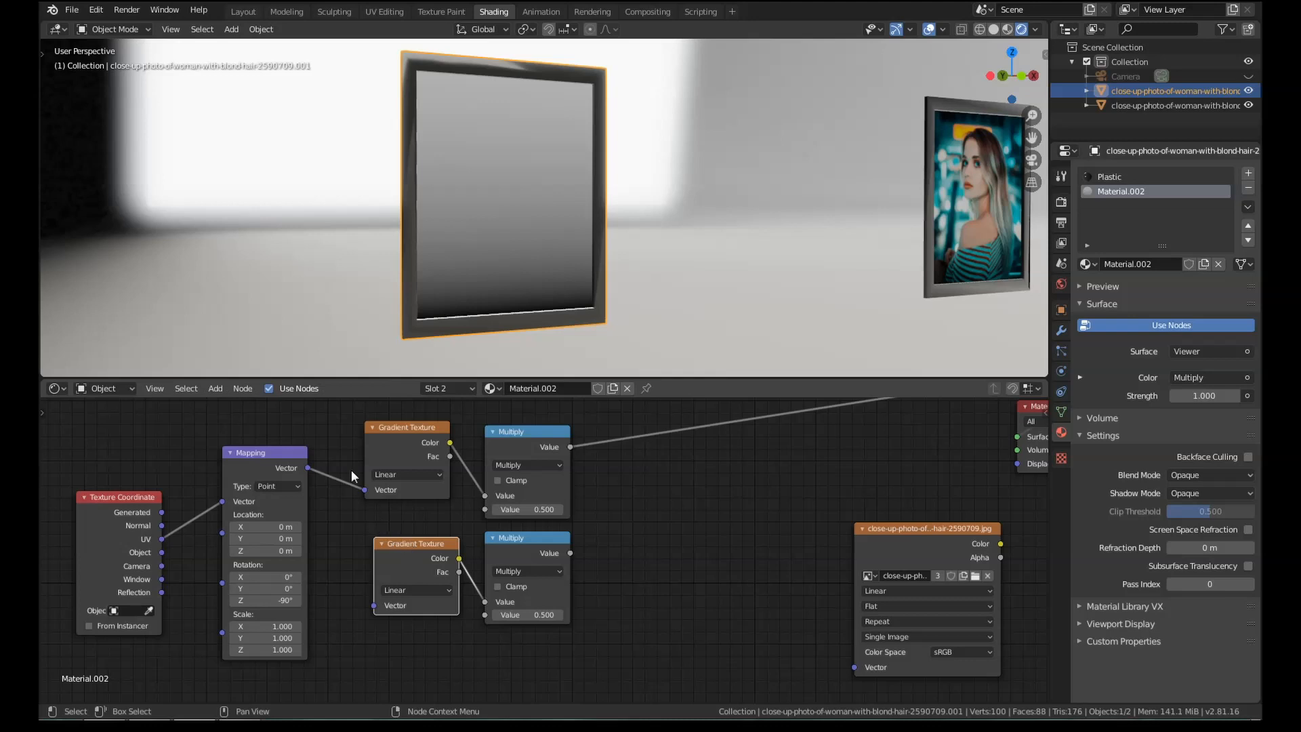
mouse_move(388, 579)
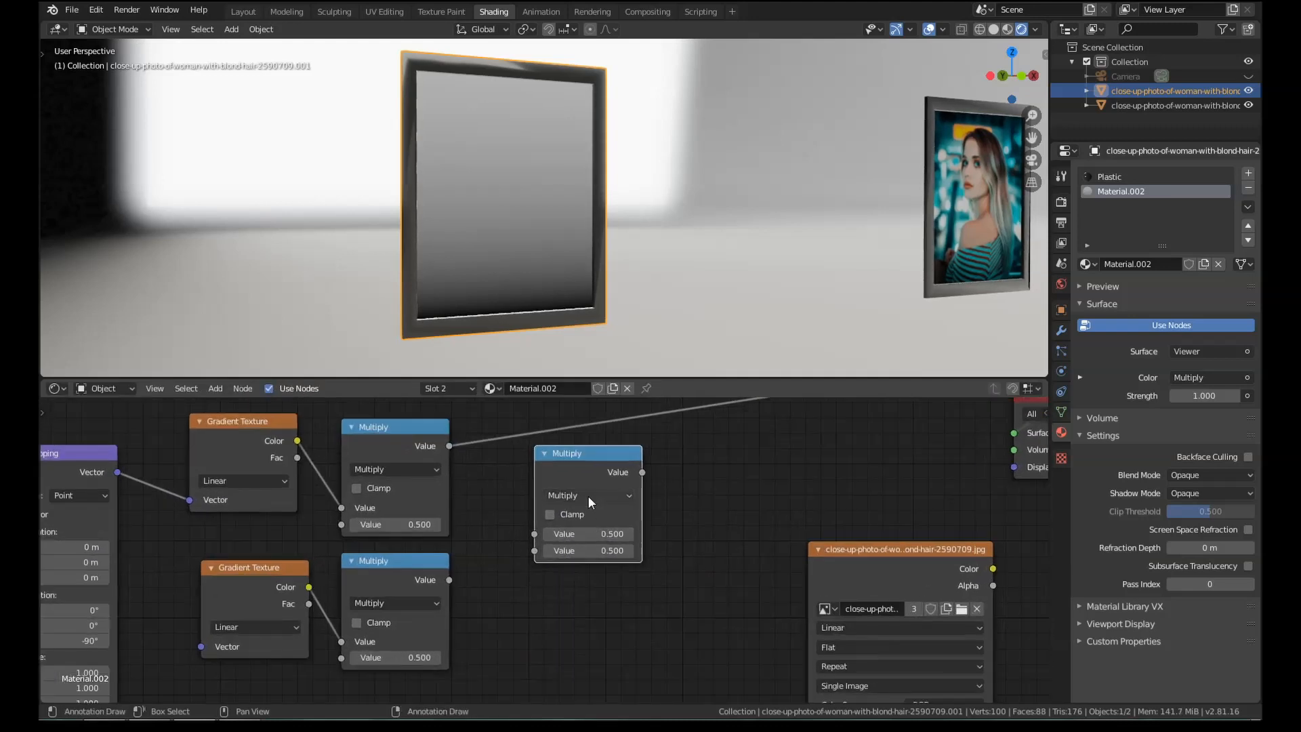
Step: Add a Modulo math node after each Multiply node, previewing the top chain
click(587, 494)
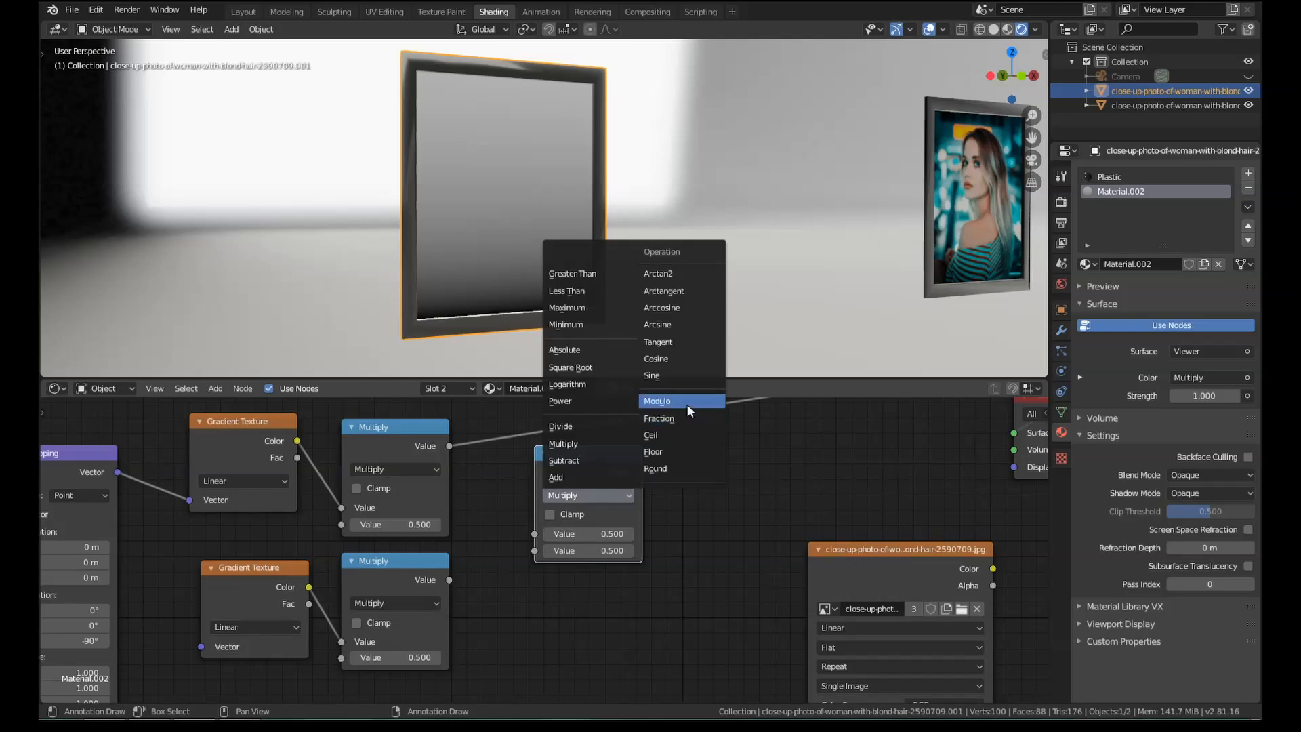
click(656, 400)
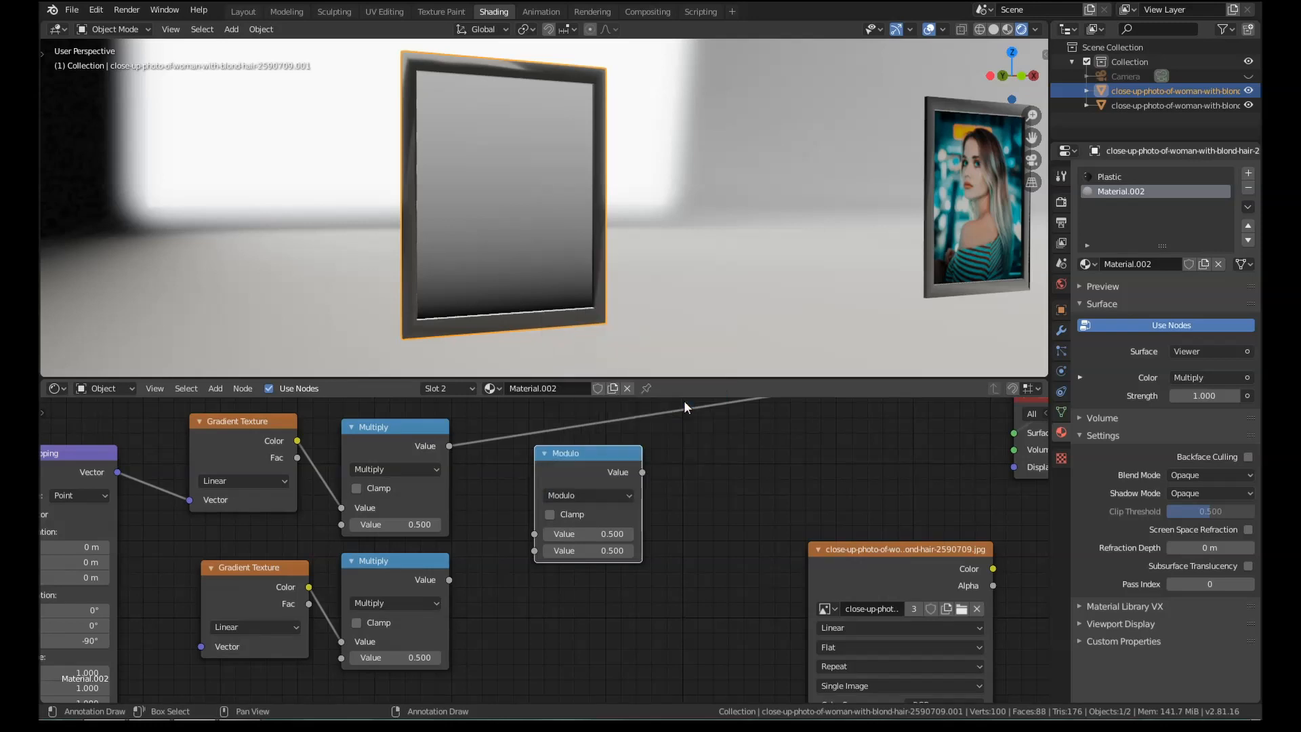
click(588, 452)
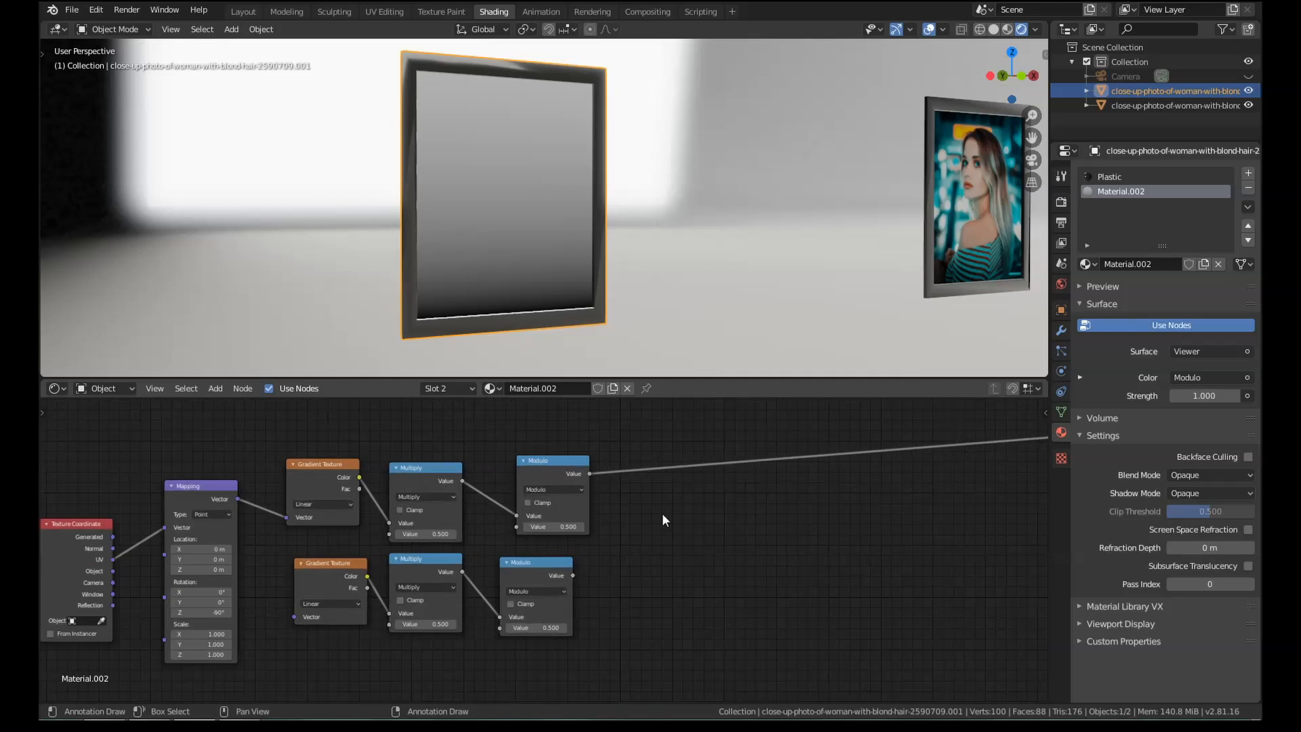
click(664, 515)
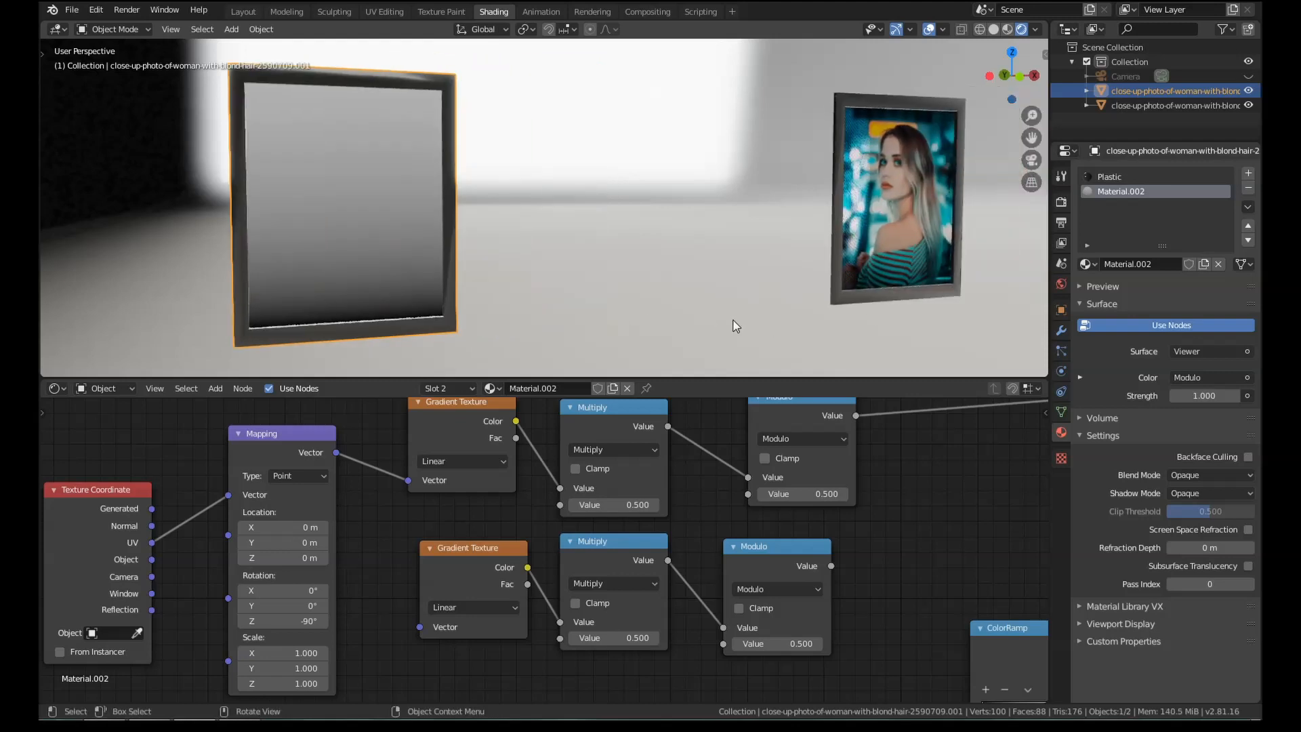
mouse_move(606, 332)
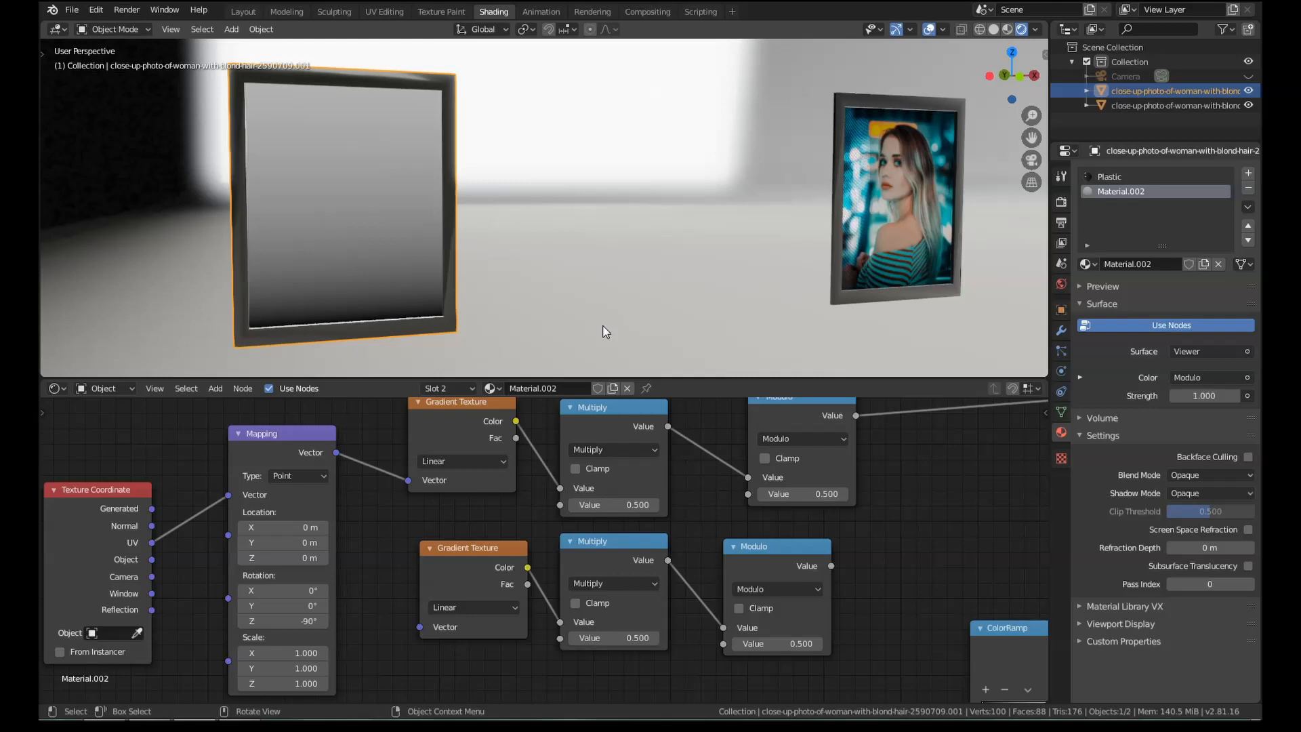
Step: Set the top Multiply value to 2500 and the lower Multiply value to 2000
double_click(613, 504)
text(2500)
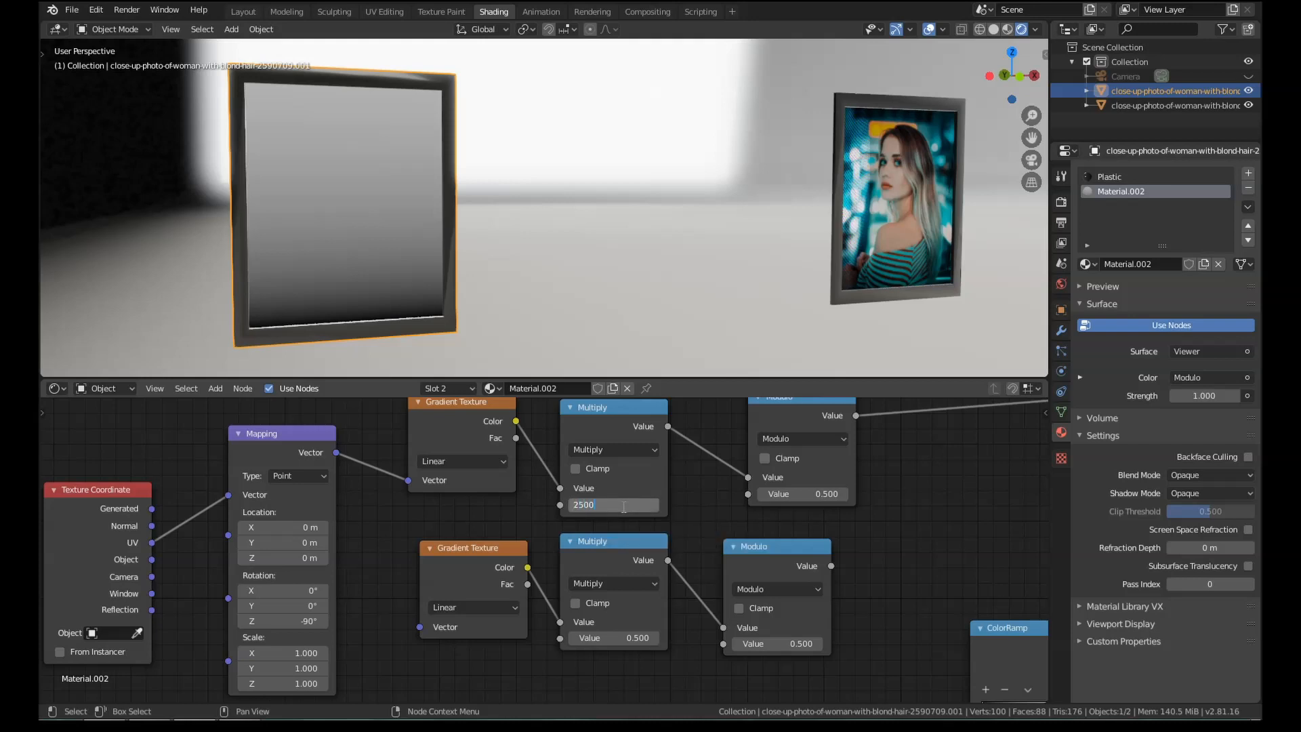
click(613, 637)
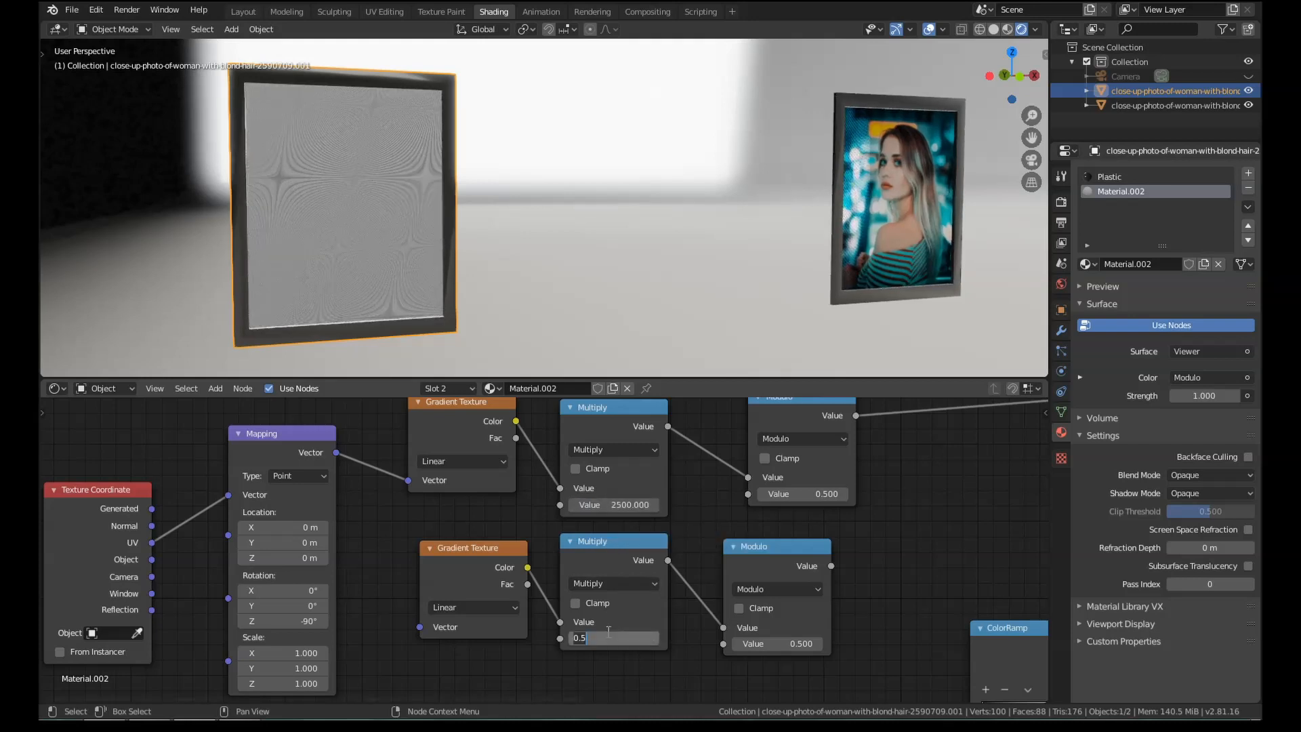
text(2000)
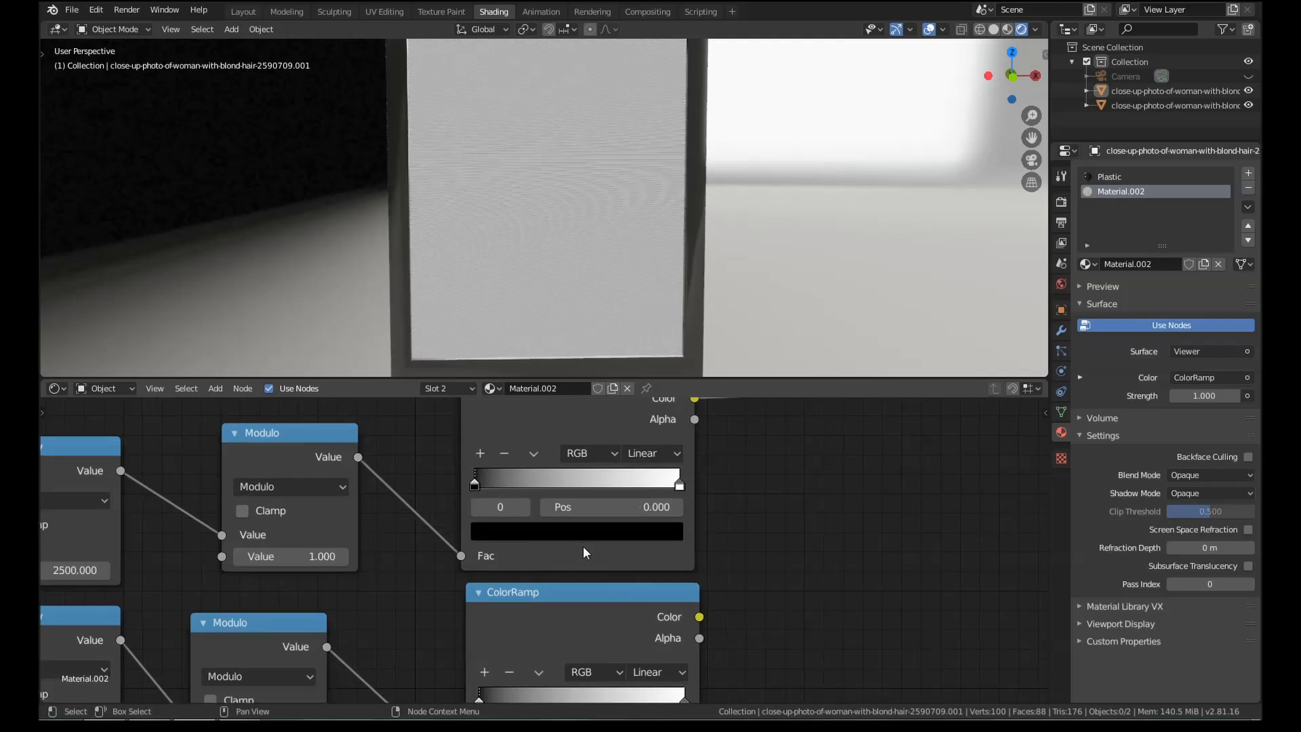
Step: Give the top ColorRamp Constant interpolation and reposition its white stop
click(651, 454)
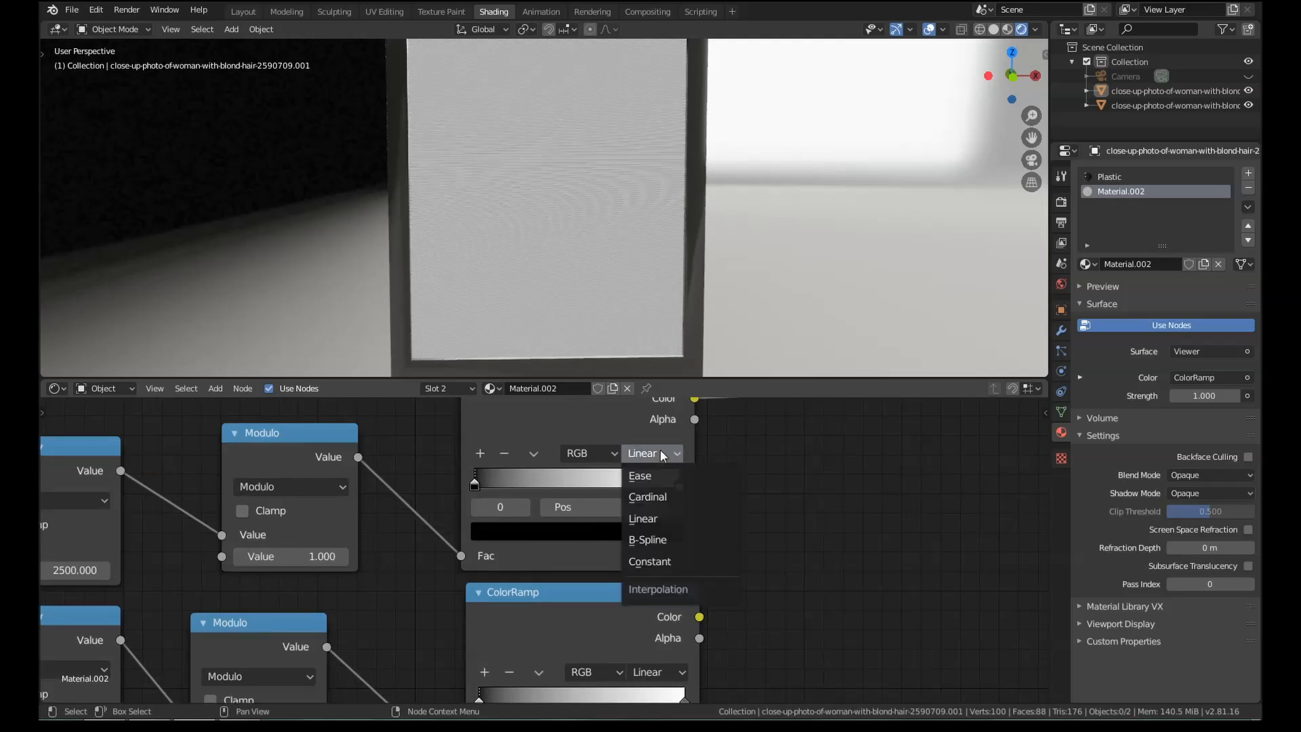
click(650, 562)
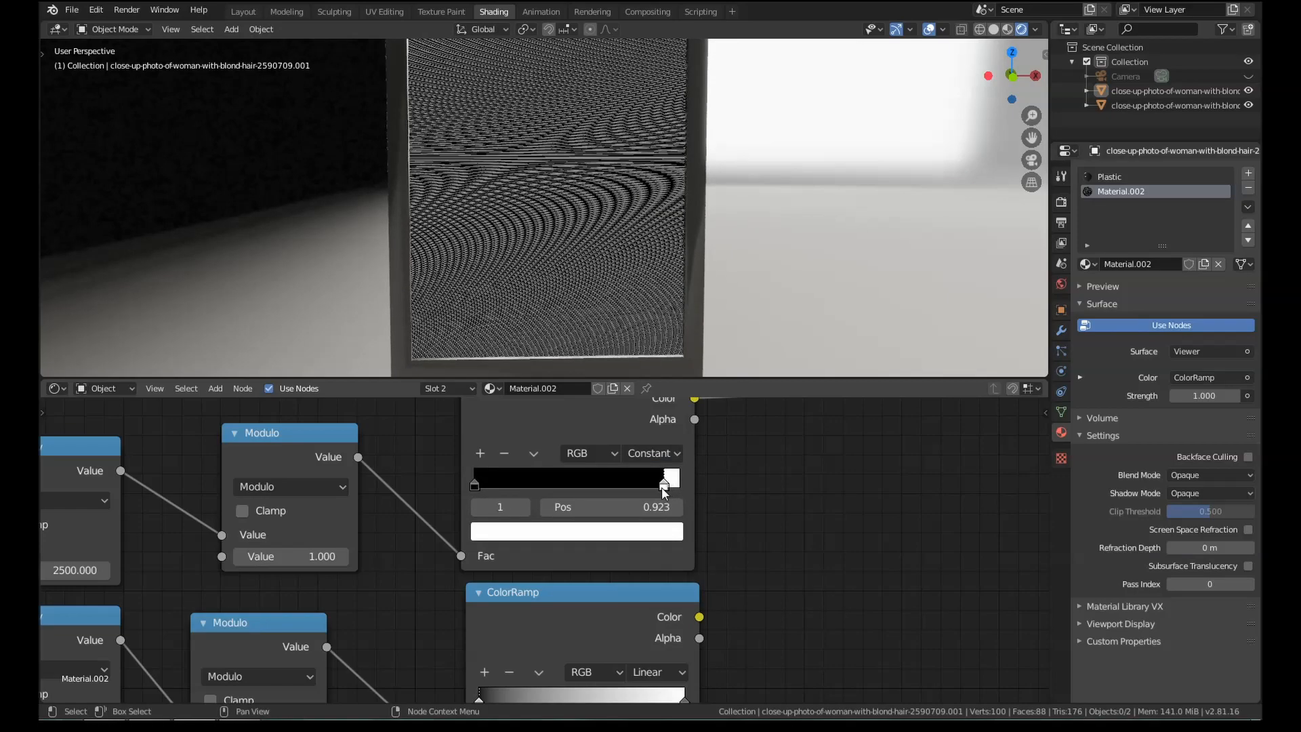
click(576, 507)
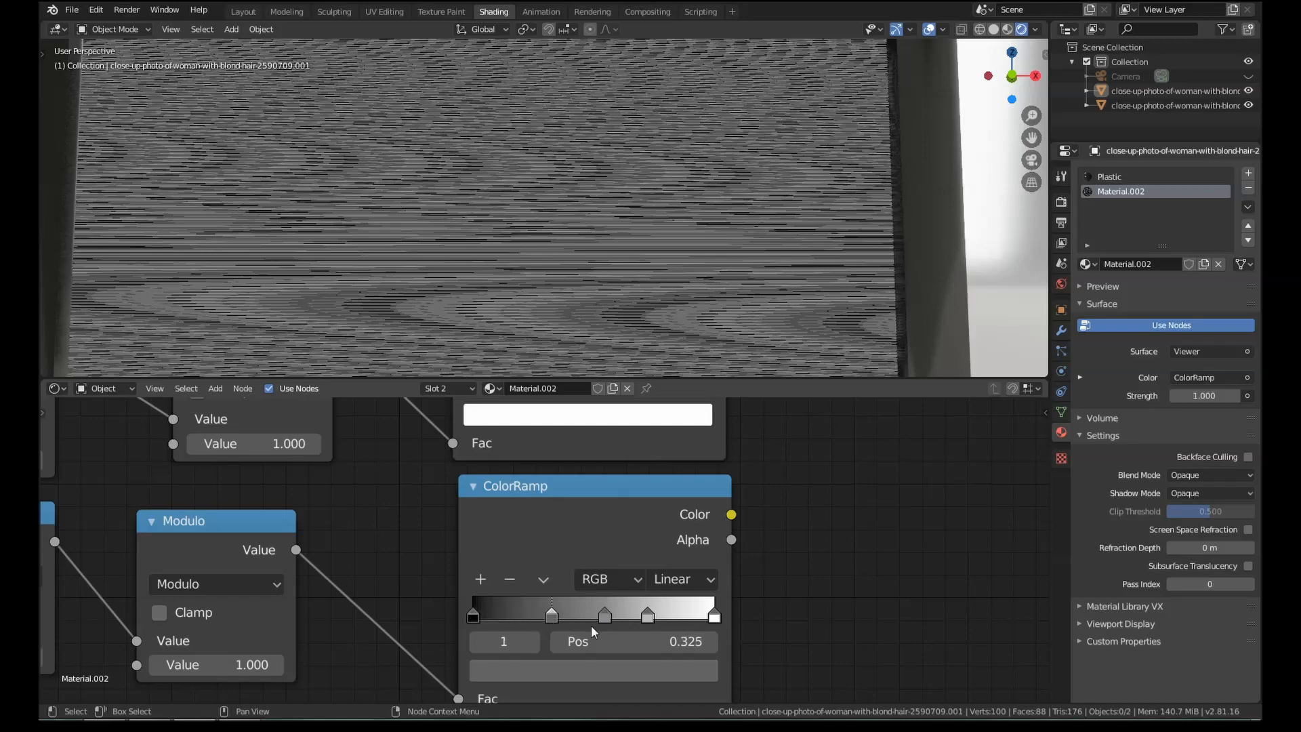
Step: Switch the lower ColorRamp to Constant interpolation for hard-edged grey bands
click(683, 578)
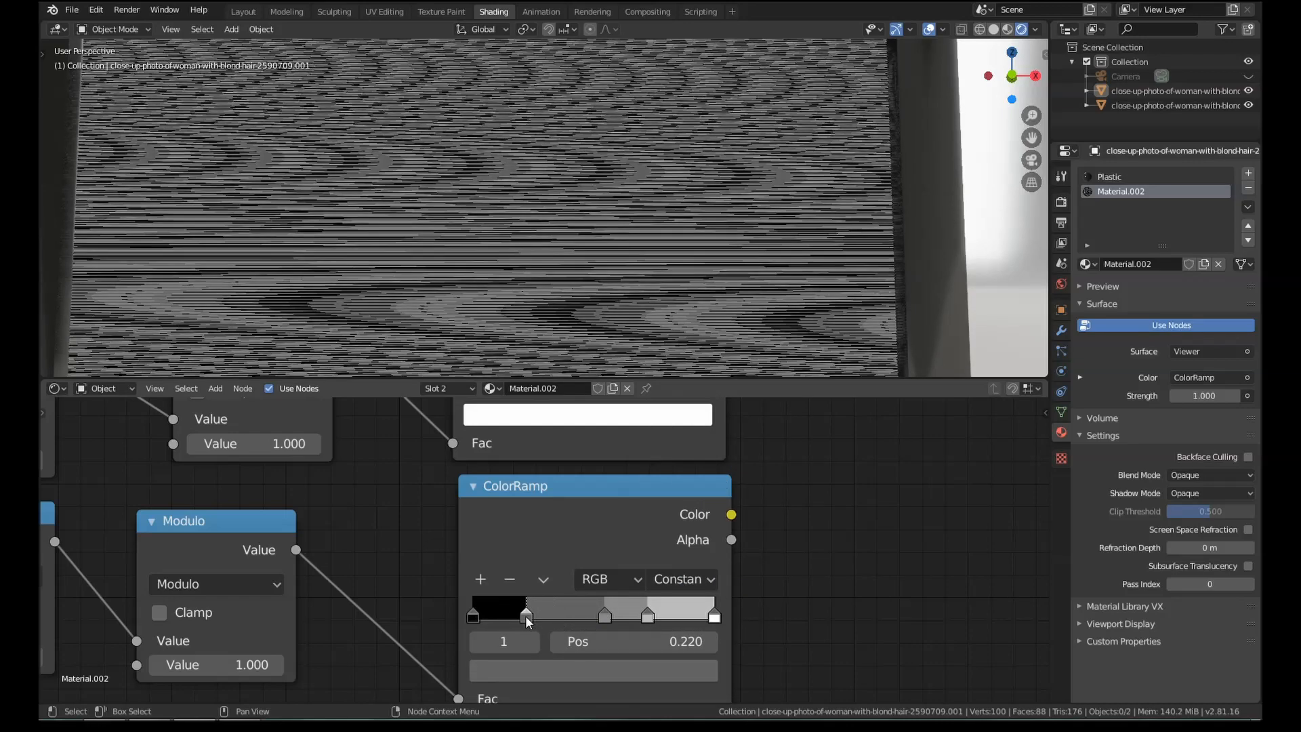
click(607, 578)
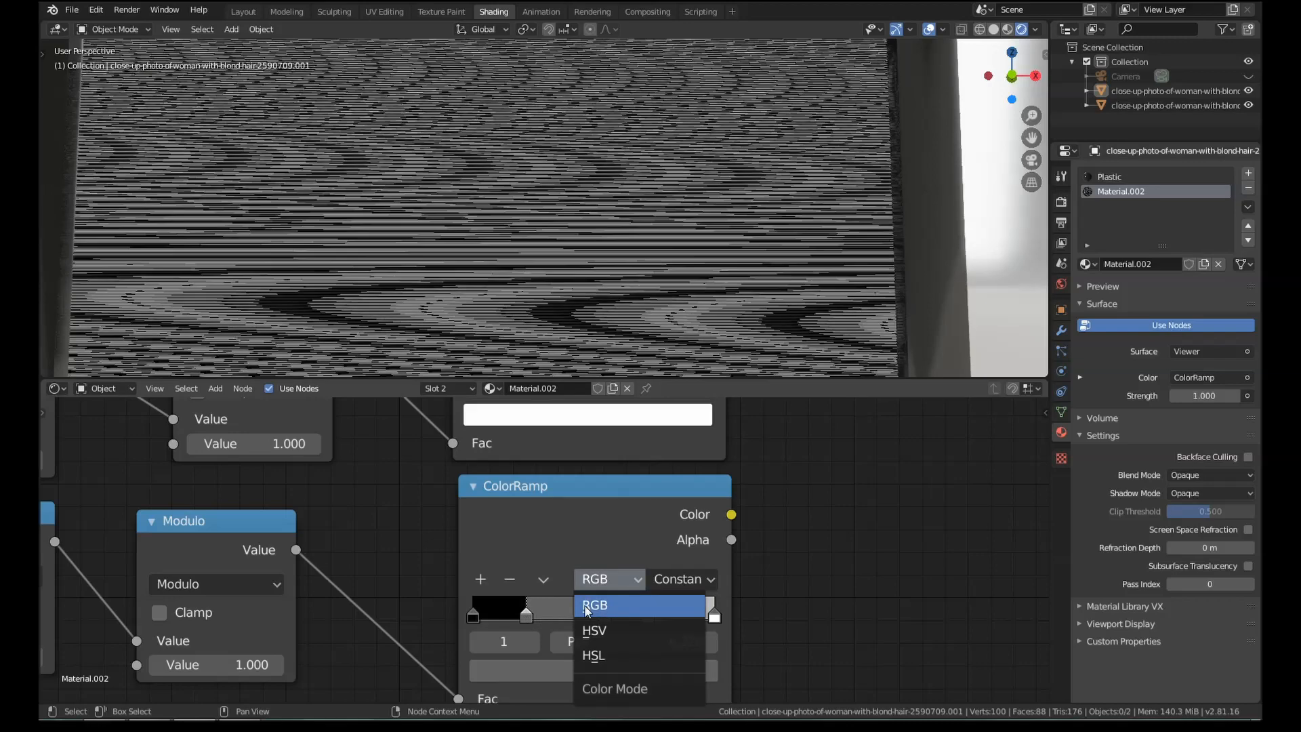
Step: Keep the lower ColorRamp in RGB mode and recolor its stops, making one band blue
click(595, 605)
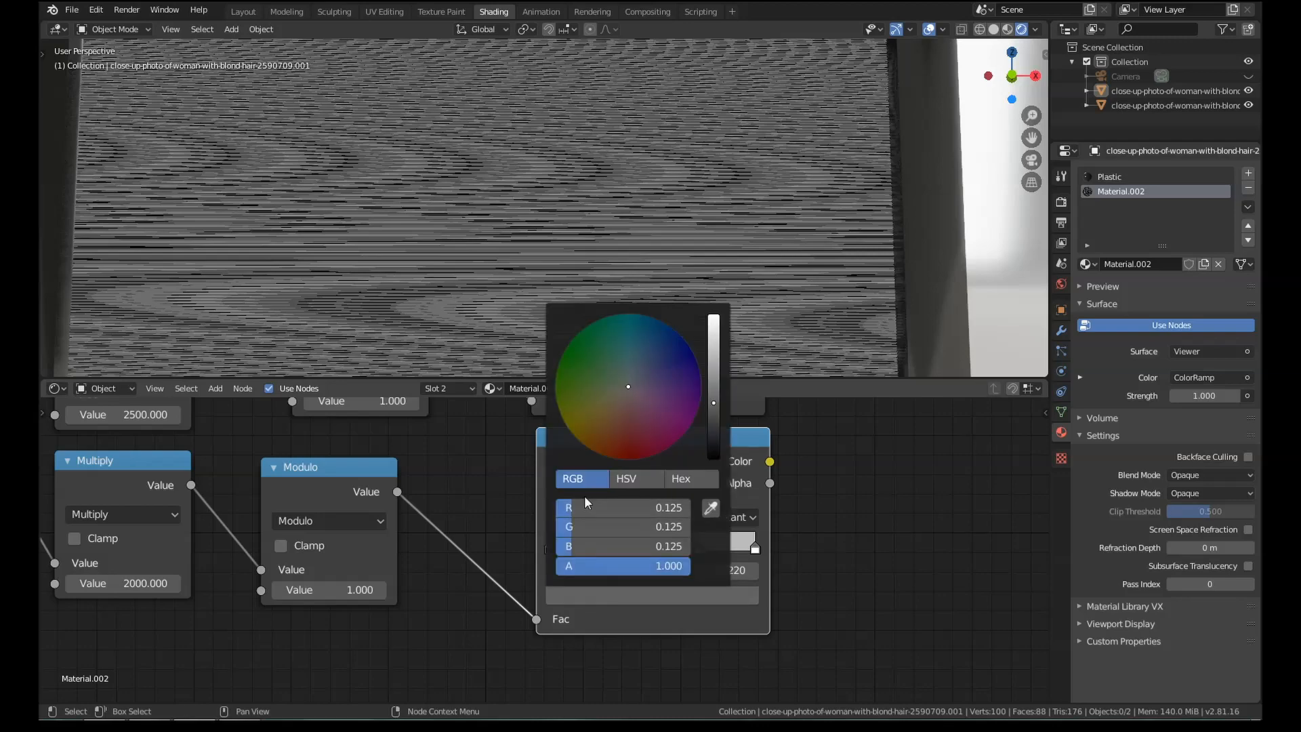
click(655, 452)
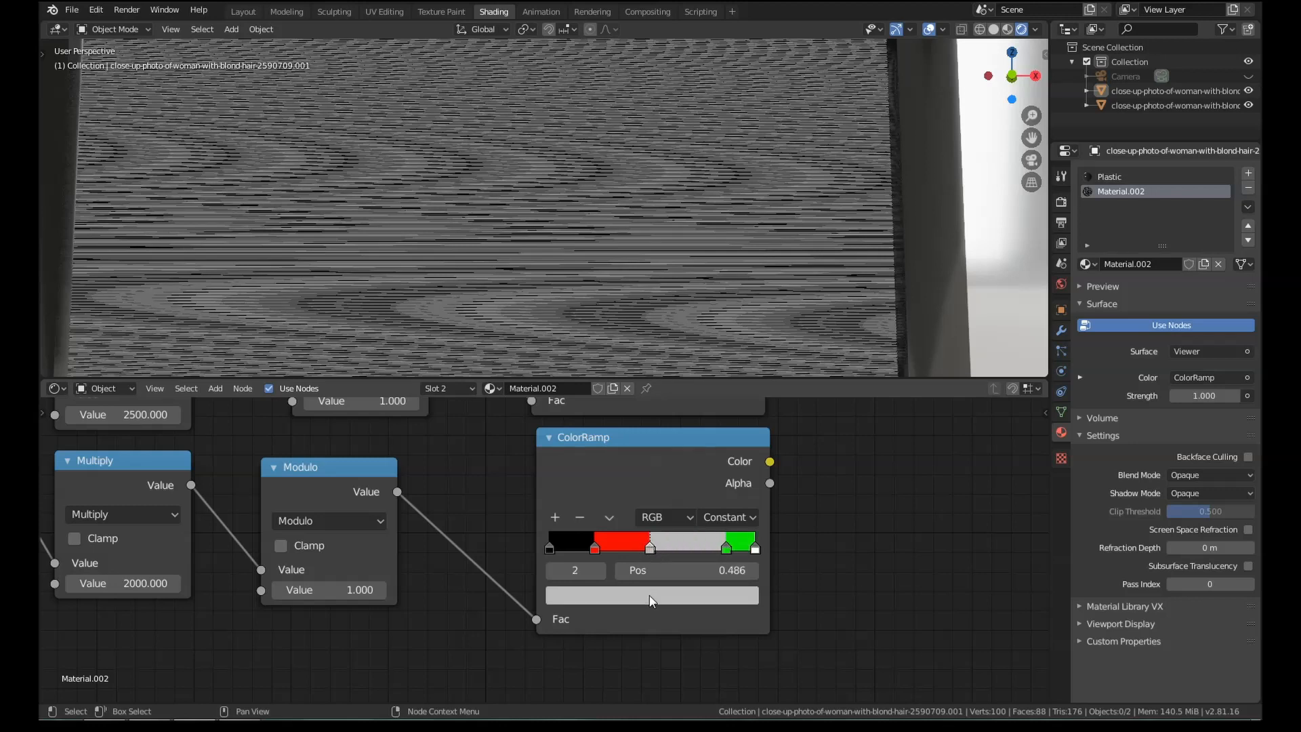
click(652, 595)
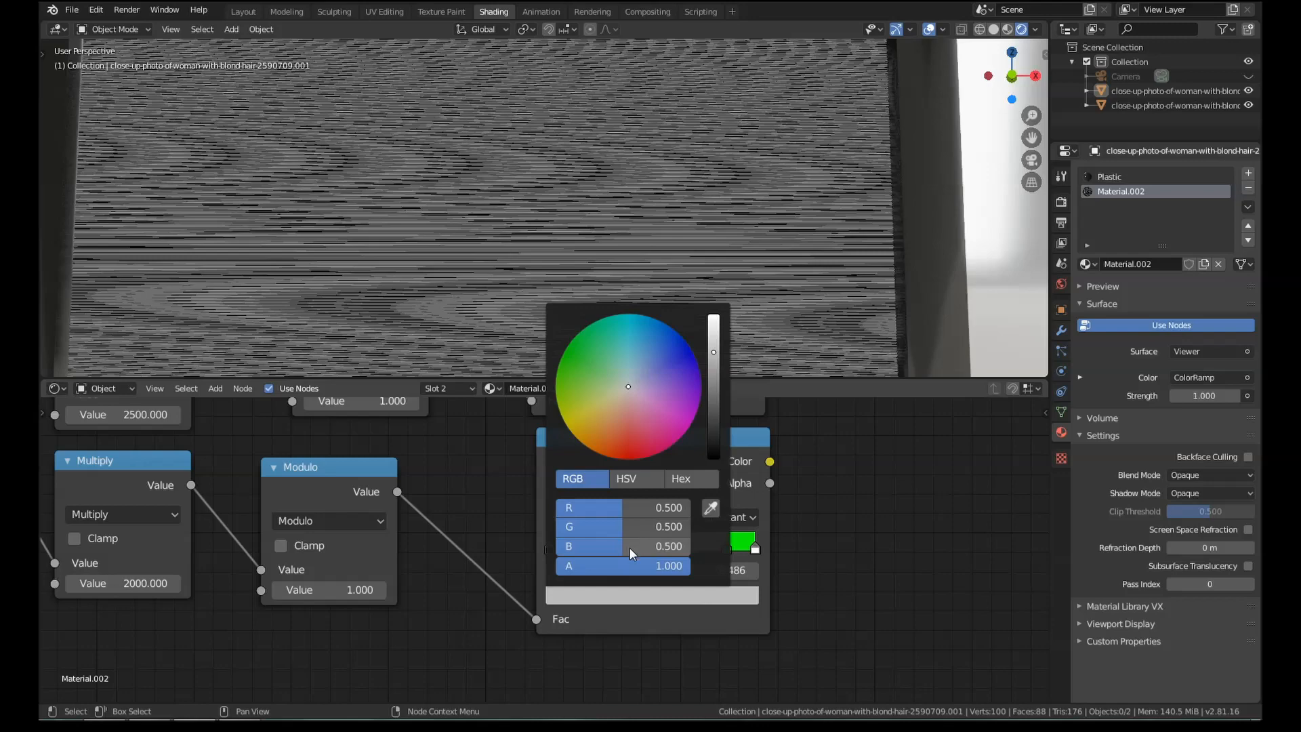
click(691, 350)
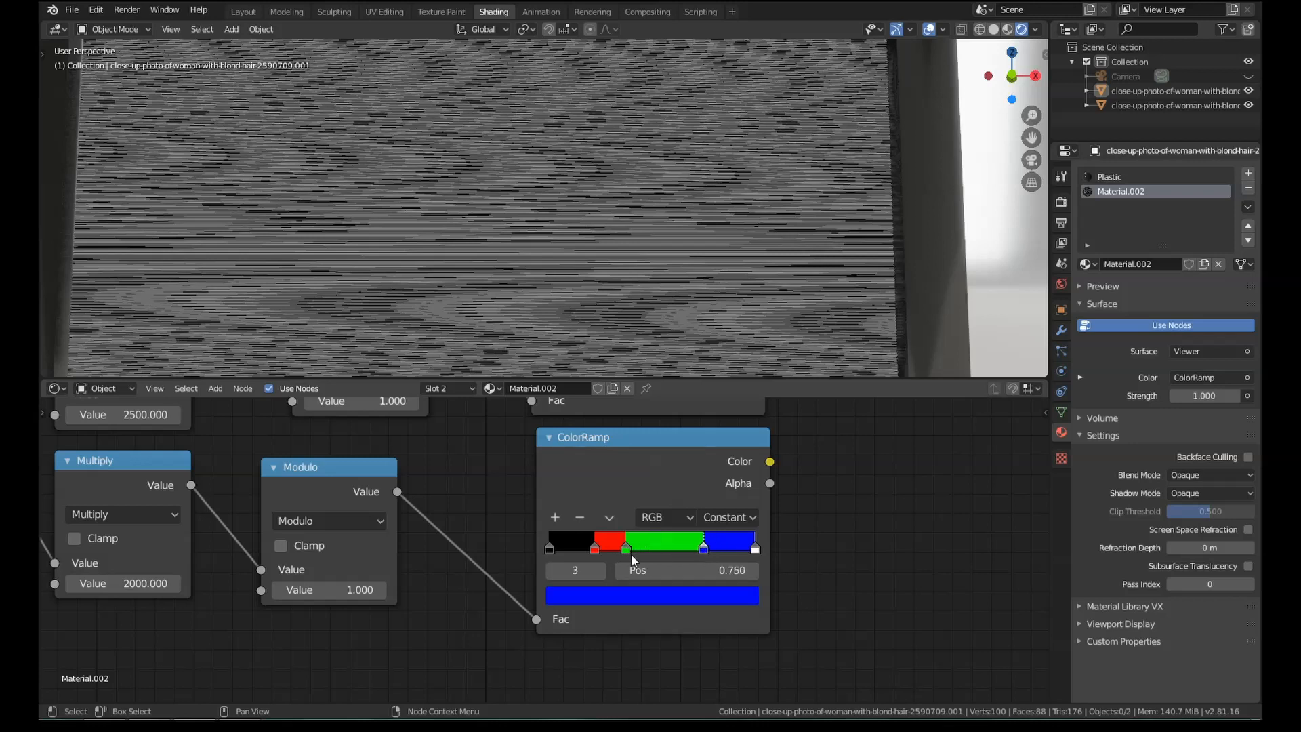
click(629, 547)
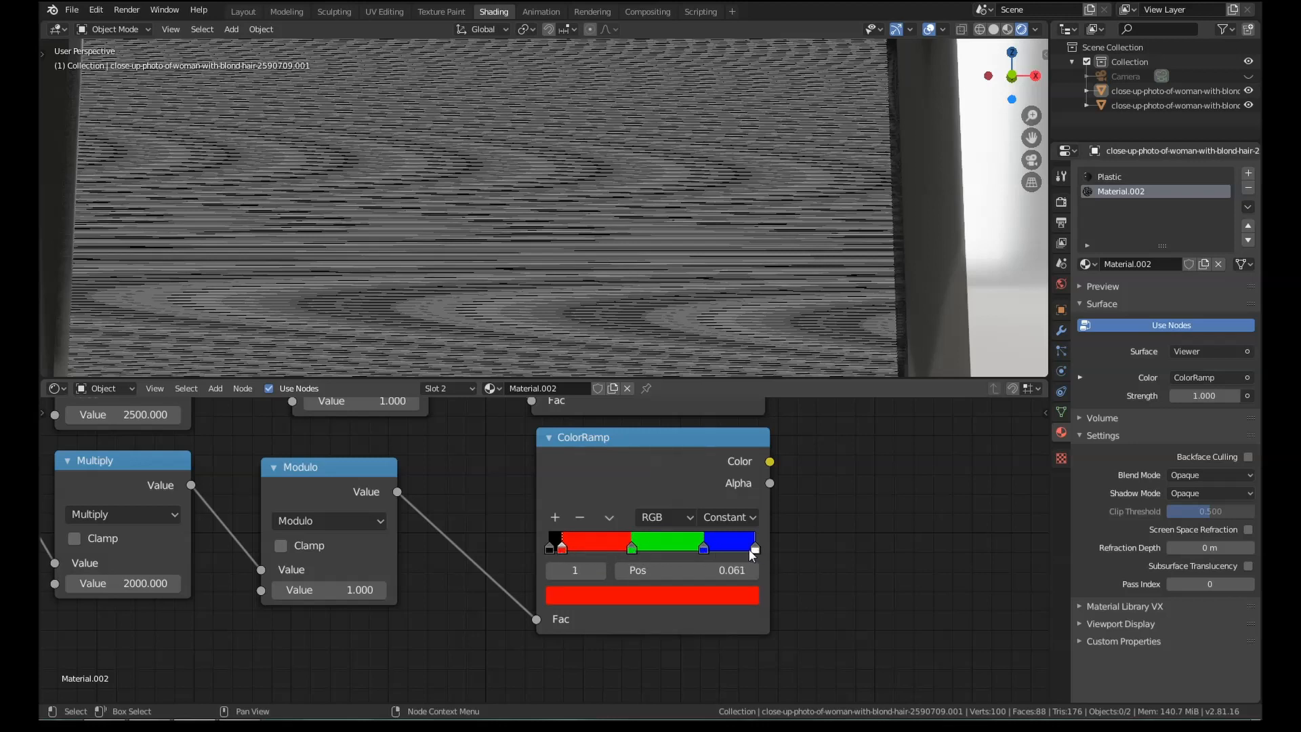
Step: Reposition the green and blue stops so the red, green and blue bands are evenly spaced
click(651, 595)
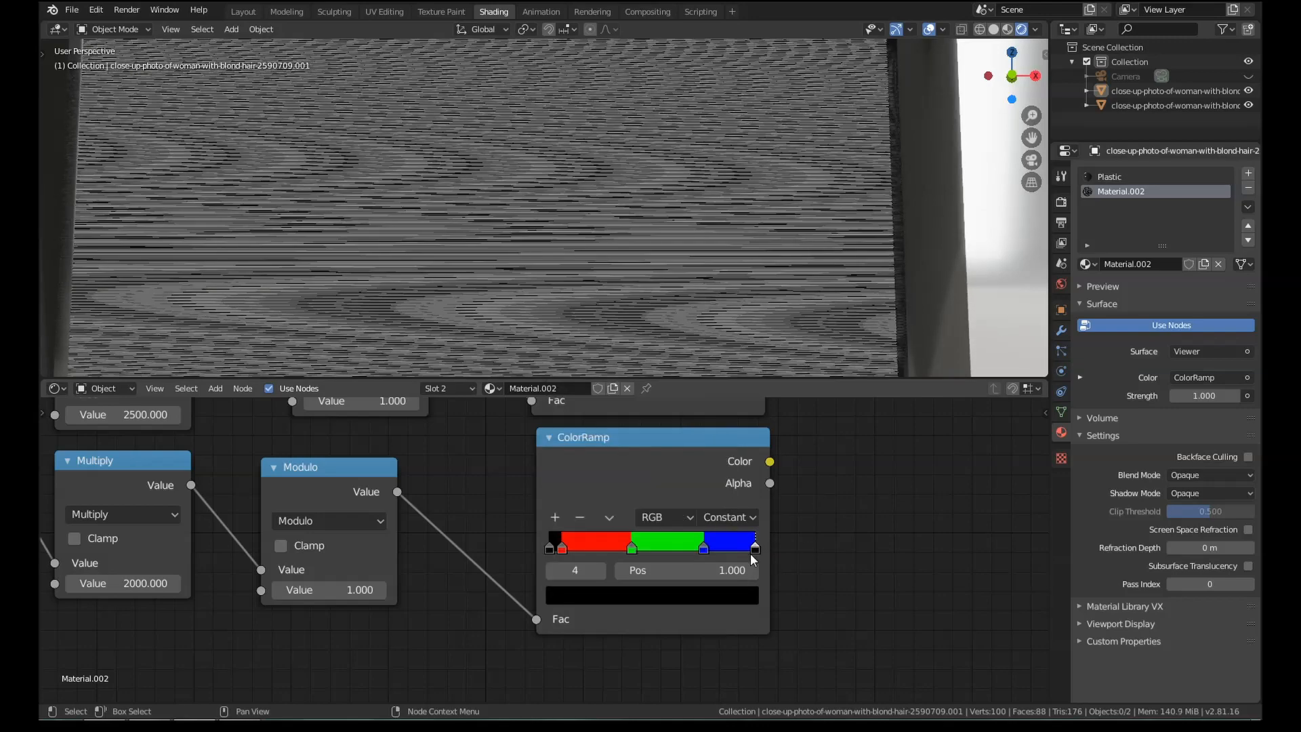
click(705, 547)
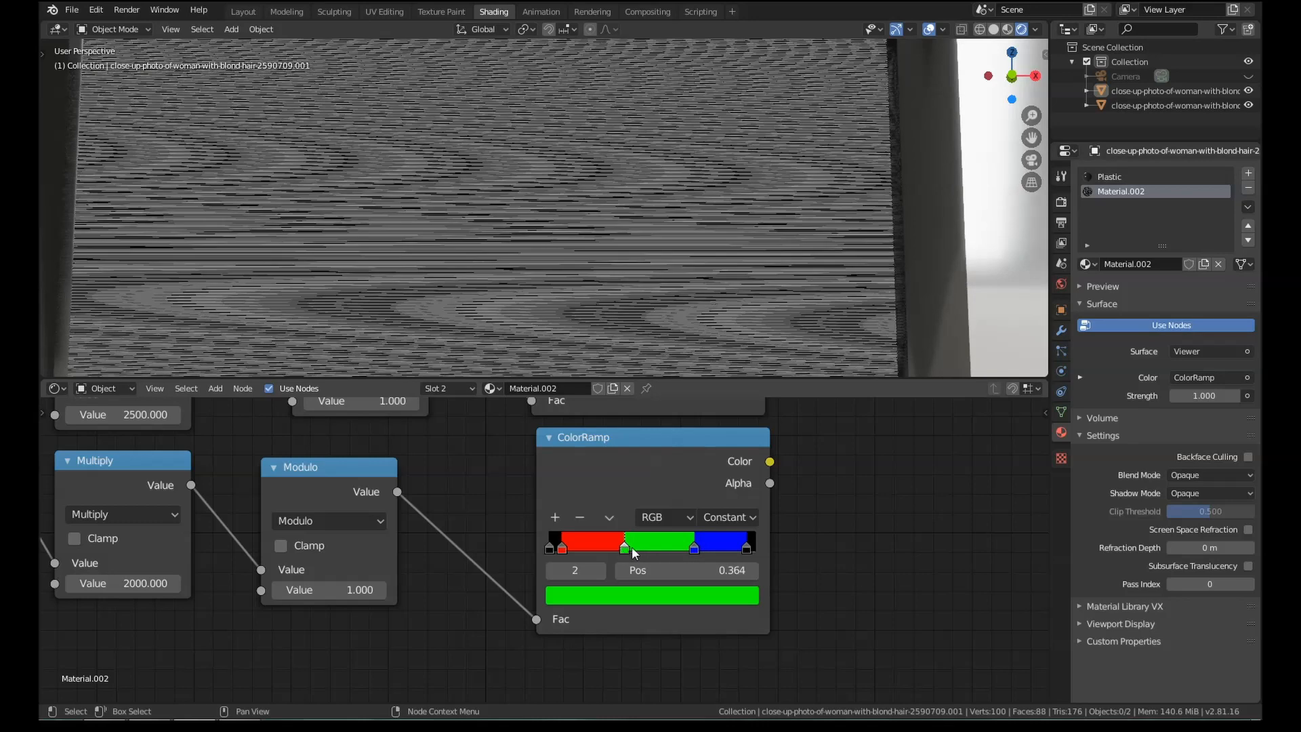
click(683, 544)
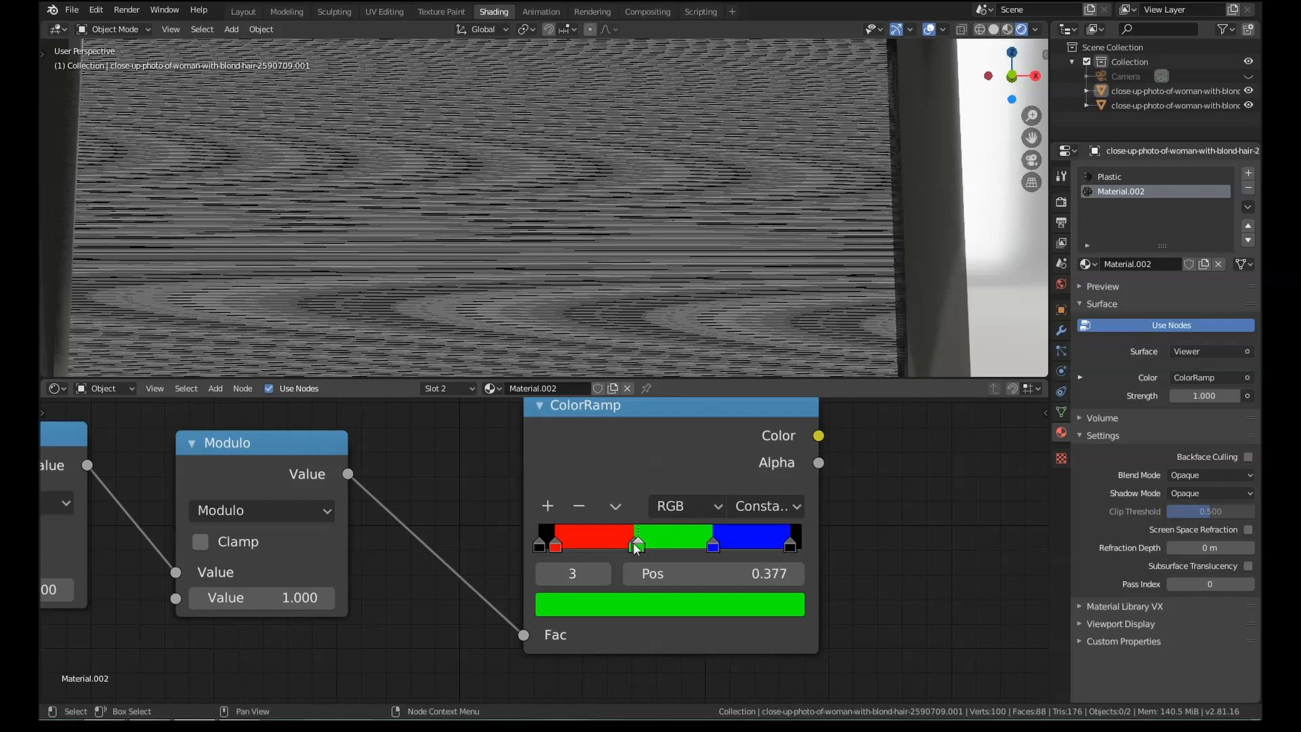
click(669, 604)
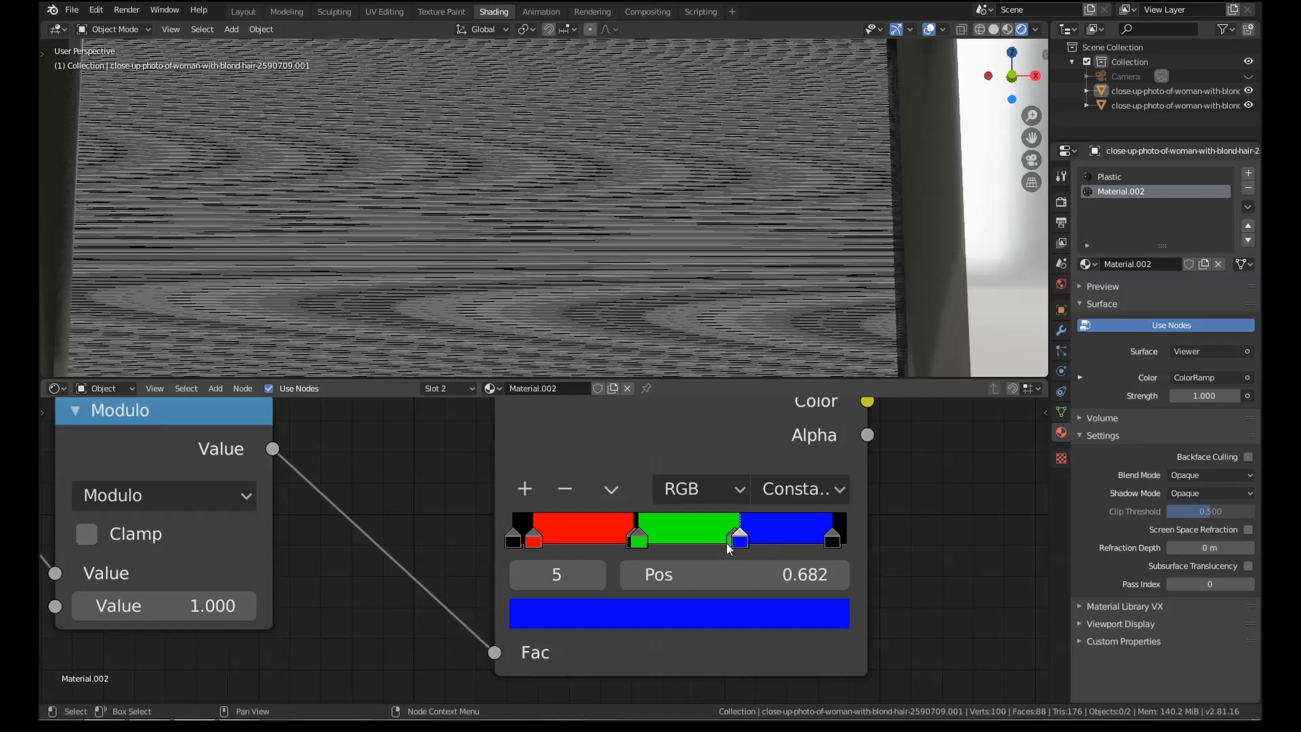
click(677, 614)
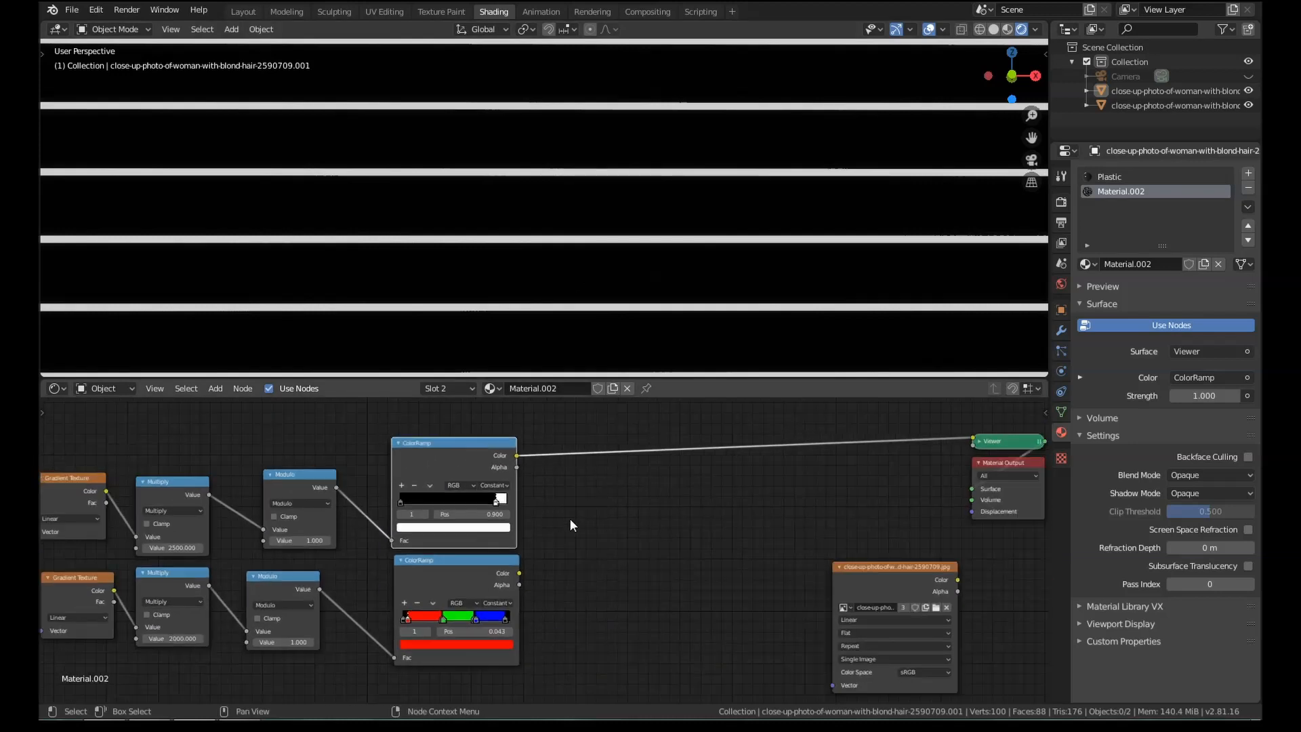
Step: Add a MixRGB node taking the stripe ramp as Fac and the RGB ramp as Color1
click(215, 387)
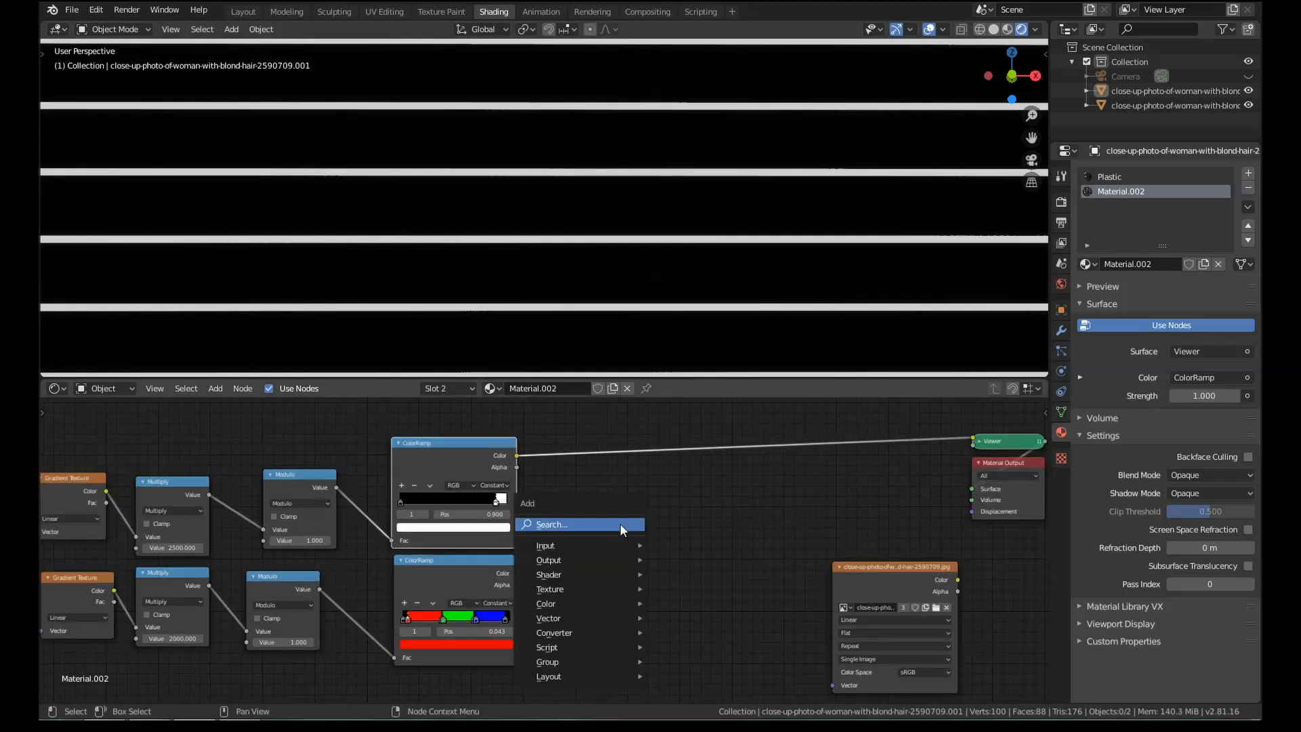
text(mix)
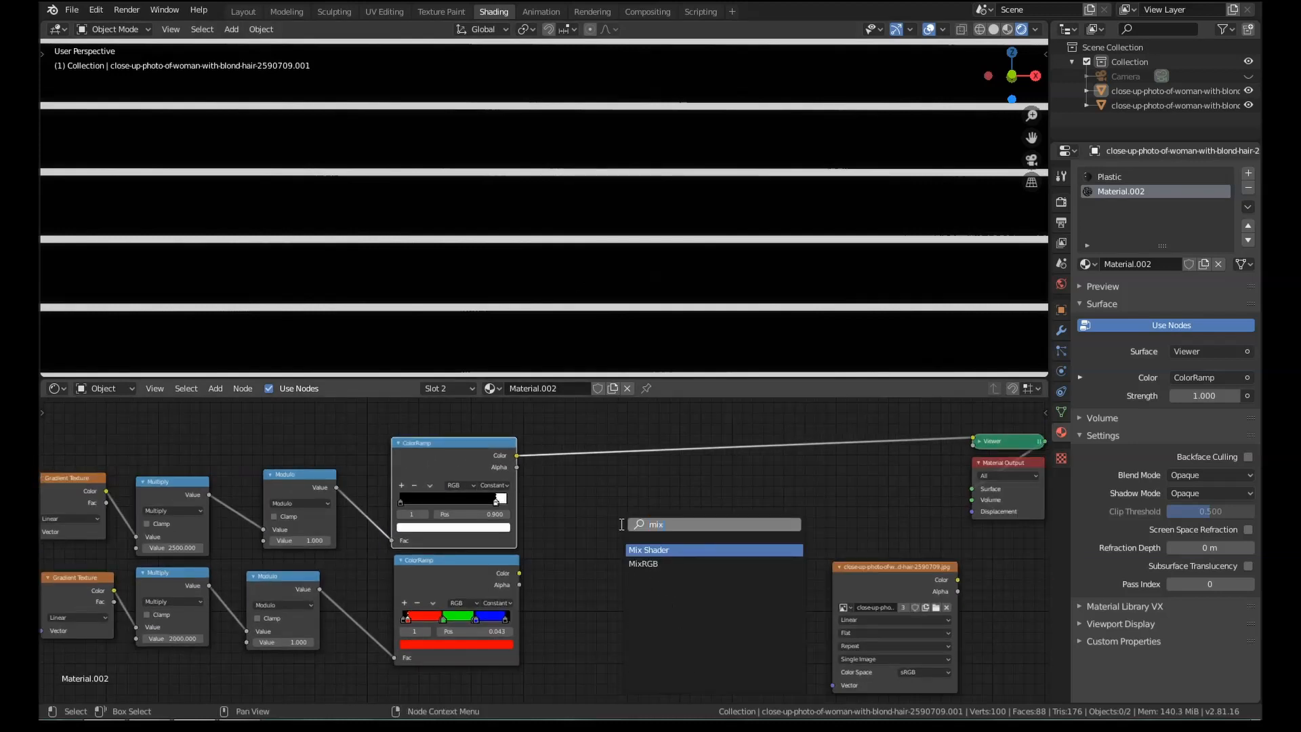
click(713, 551)
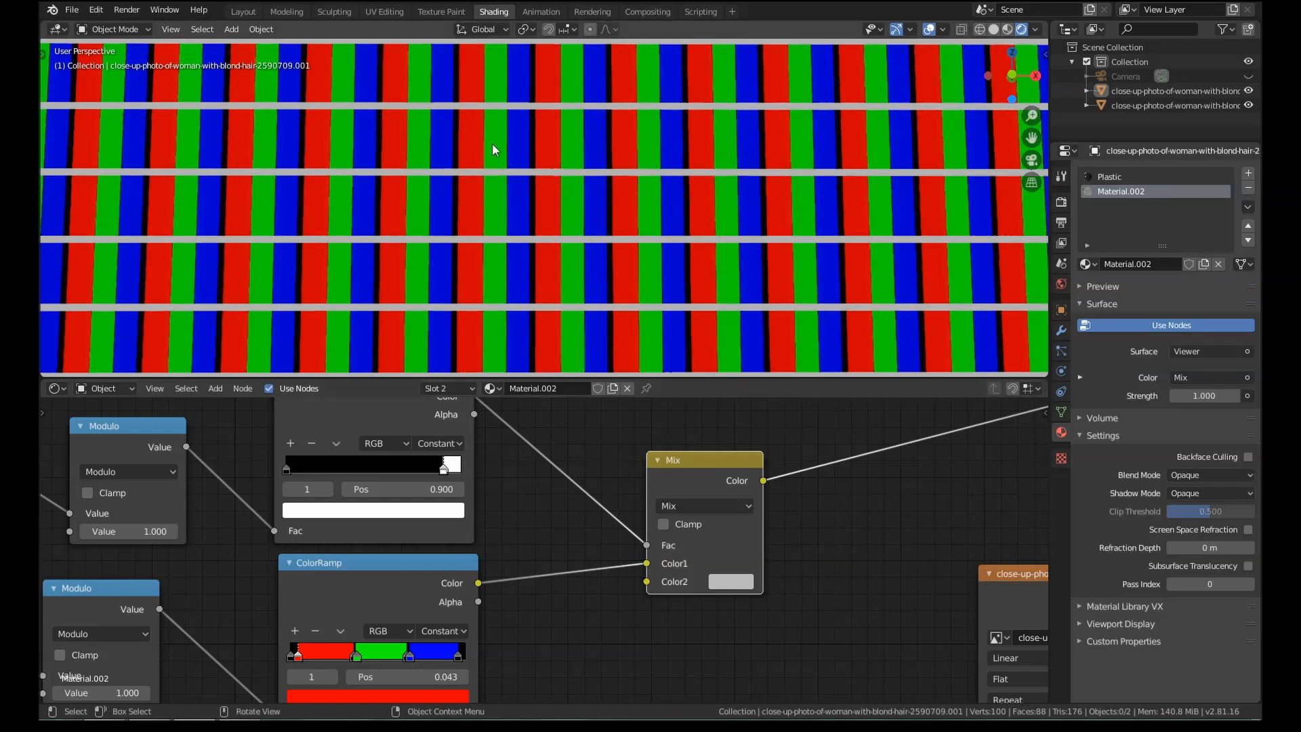
mouse_move(454, 208)
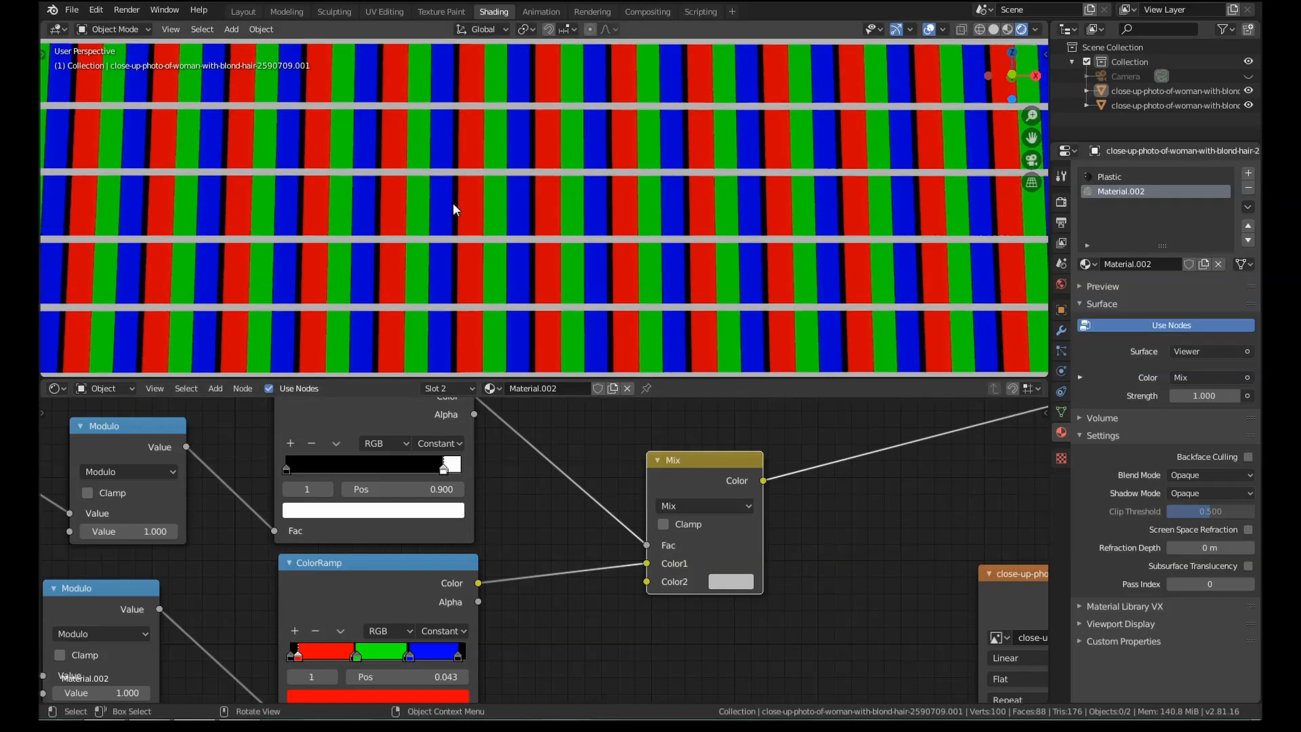
mouse_move(400, 570)
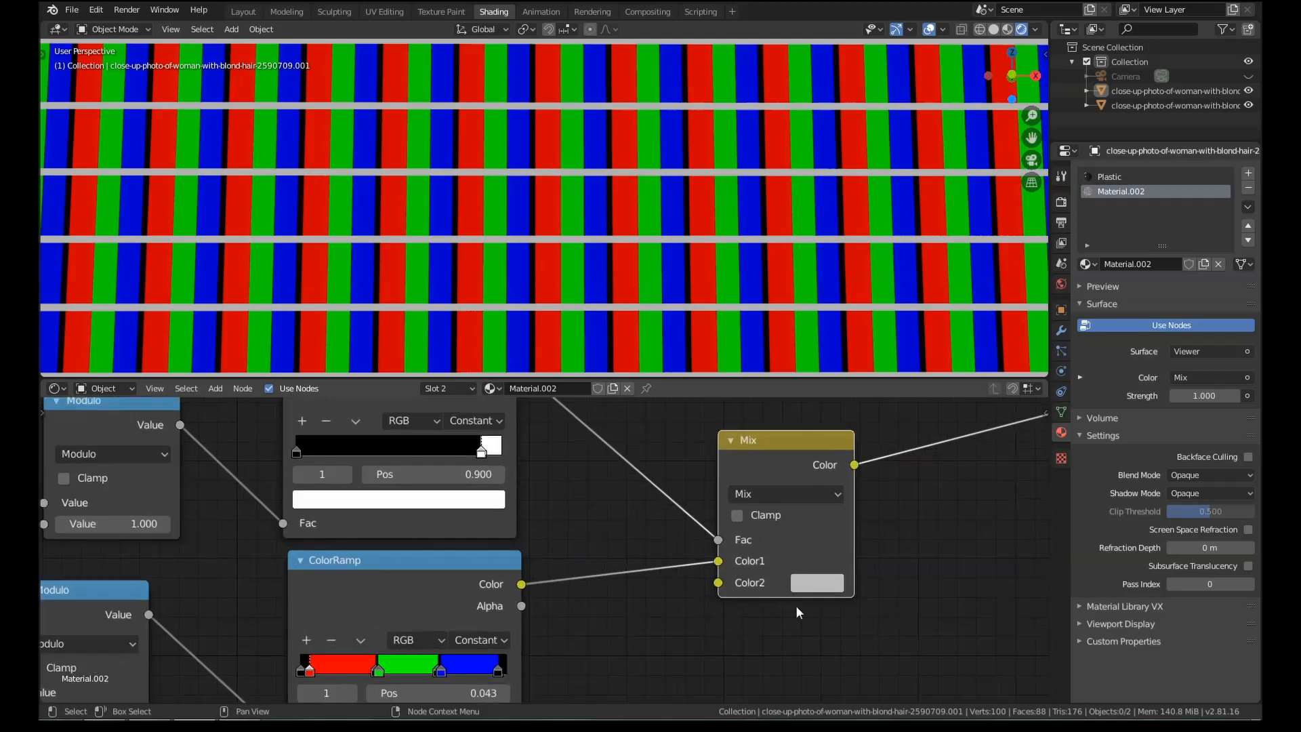
click(816, 583)
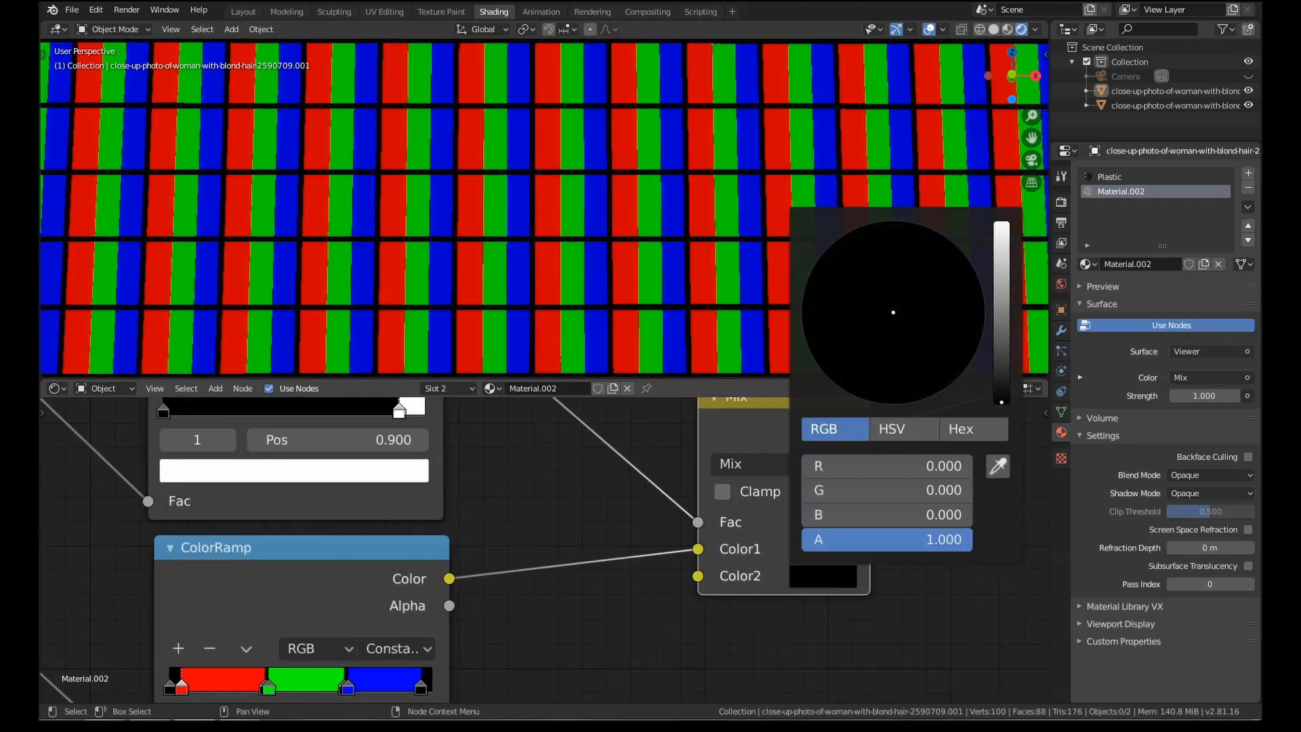
Step: Set the MixRGB node's Color2 to black so the grid lines turn black
click(774, 295)
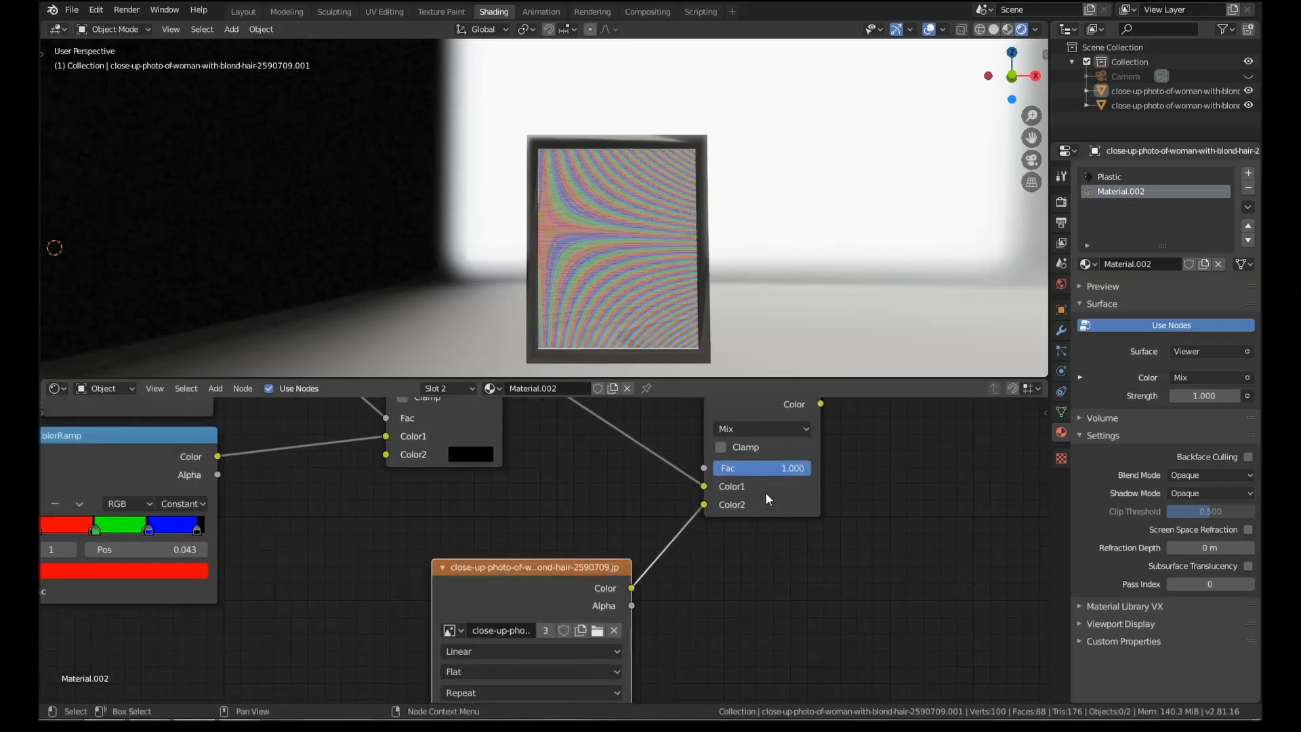
Step: Try Multiply and Darken as the second Mix node's blend mode, keeping Multiply
click(757, 429)
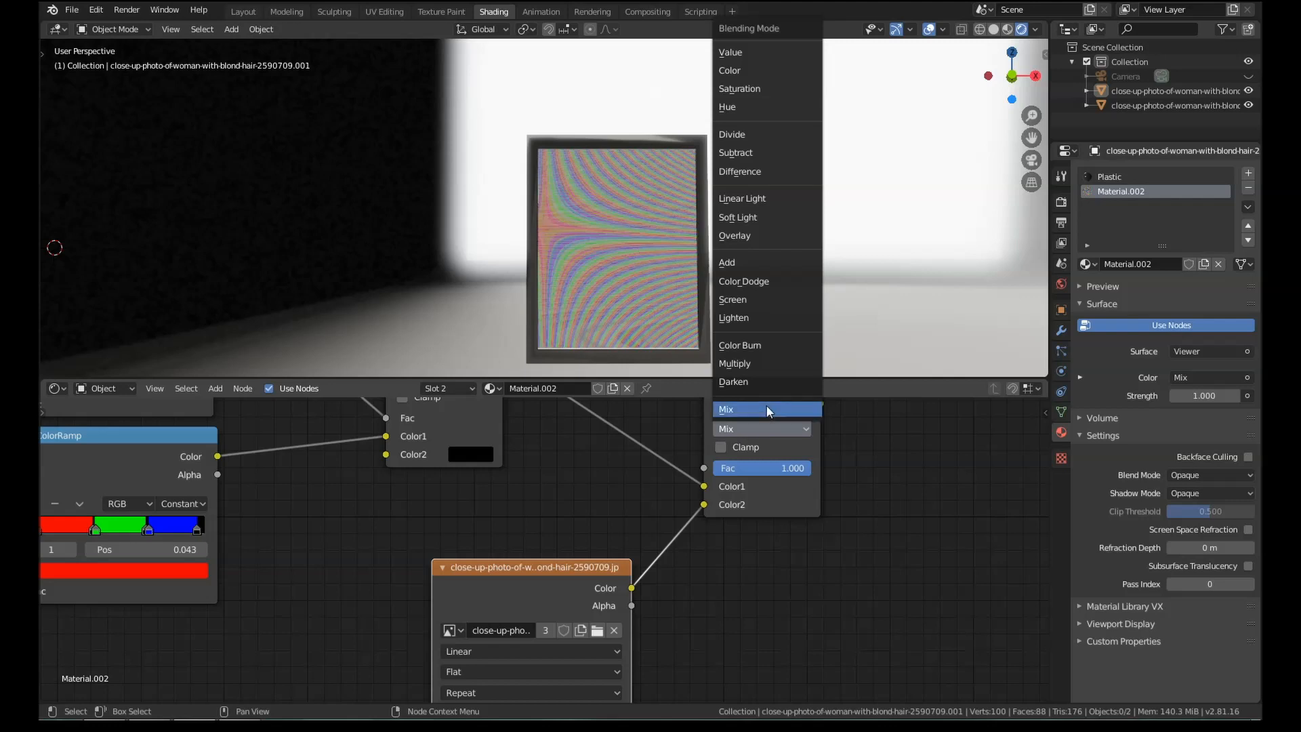
click(733, 362)
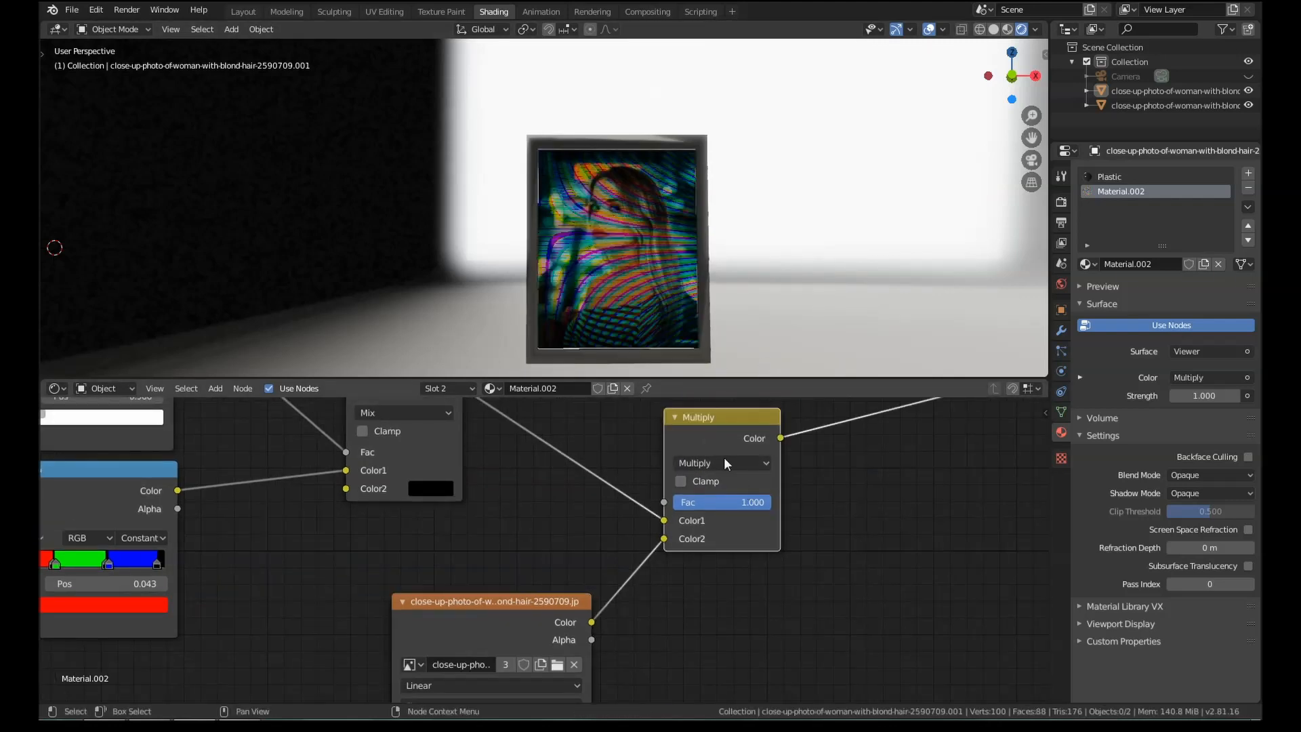
click(721, 462)
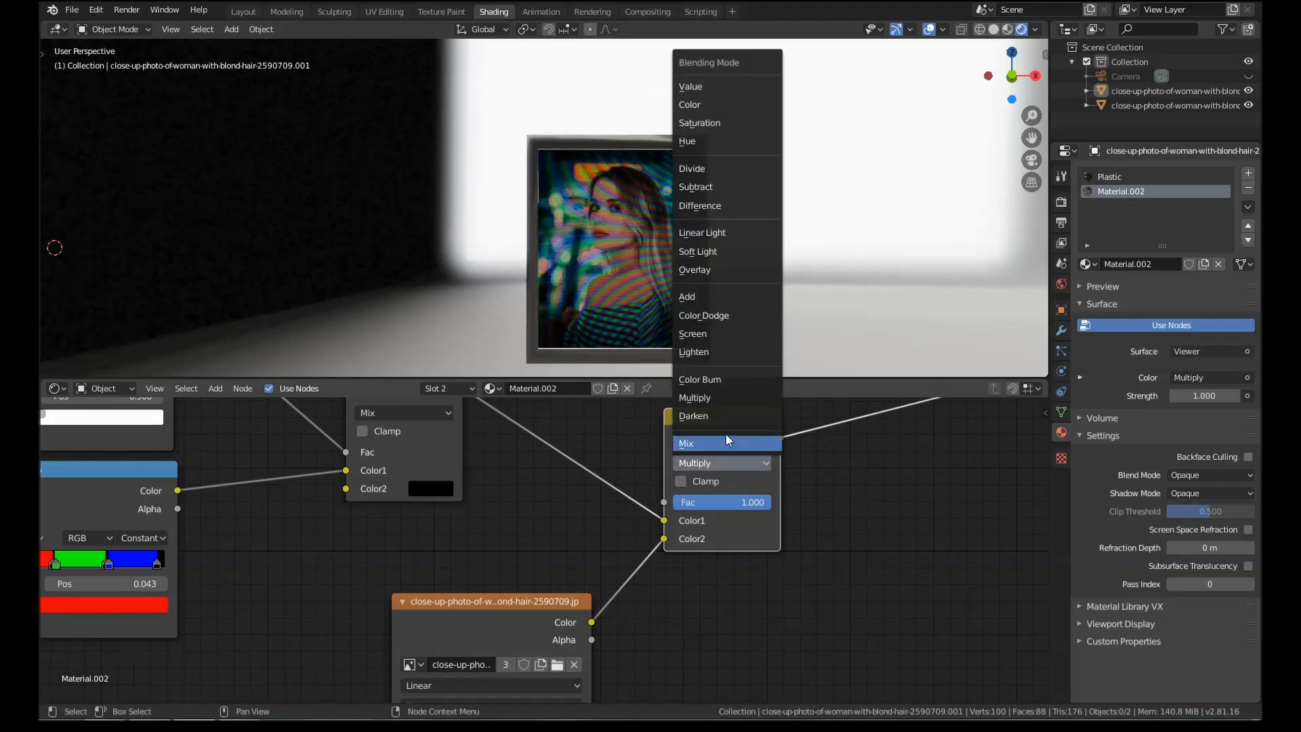
click(693, 415)
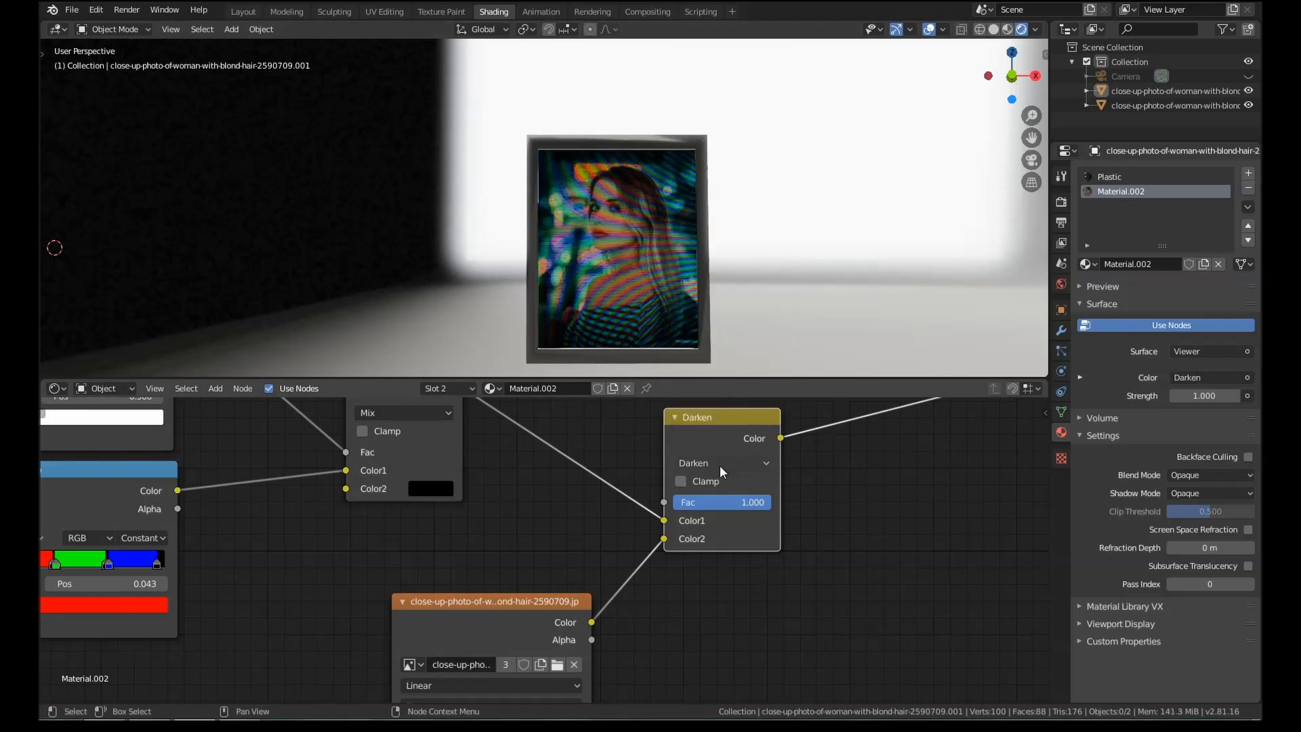
click(720, 462)
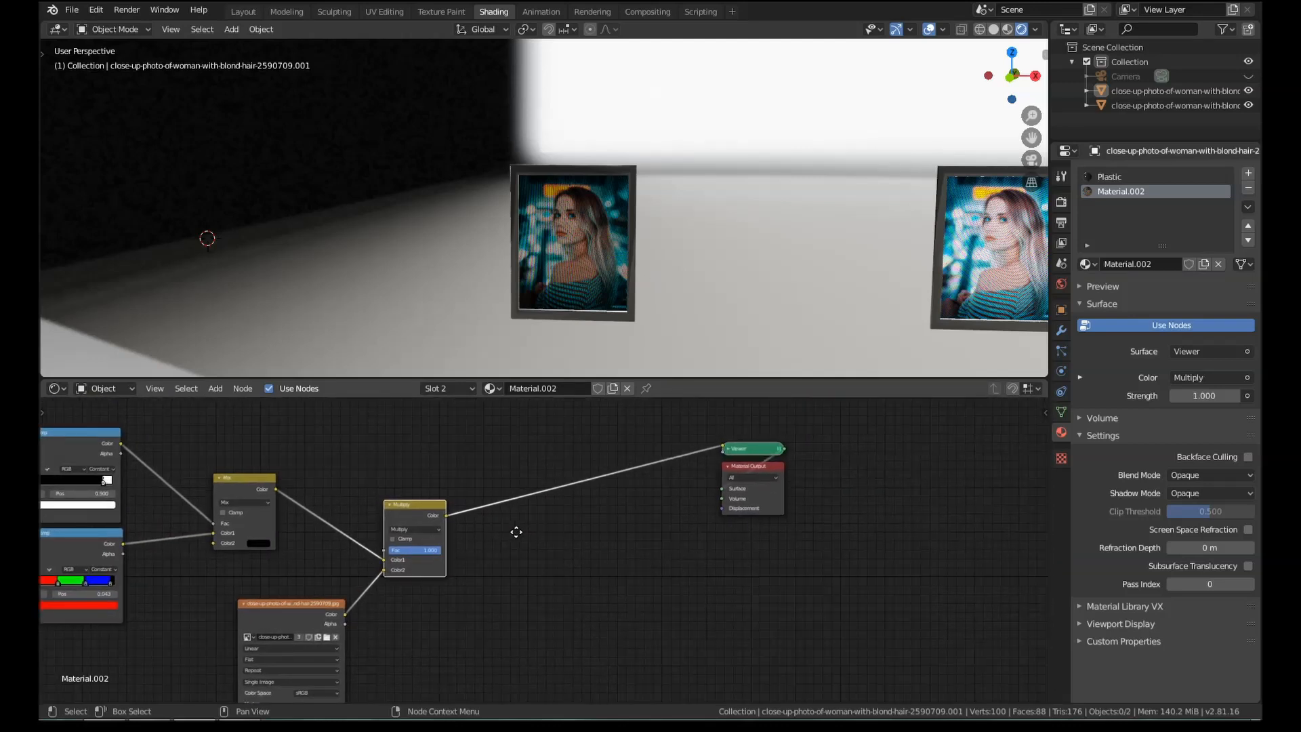
Step: Set the Emission shader's Strength to 8.0, discarding a trial value of 20
click(215, 387)
text(8)
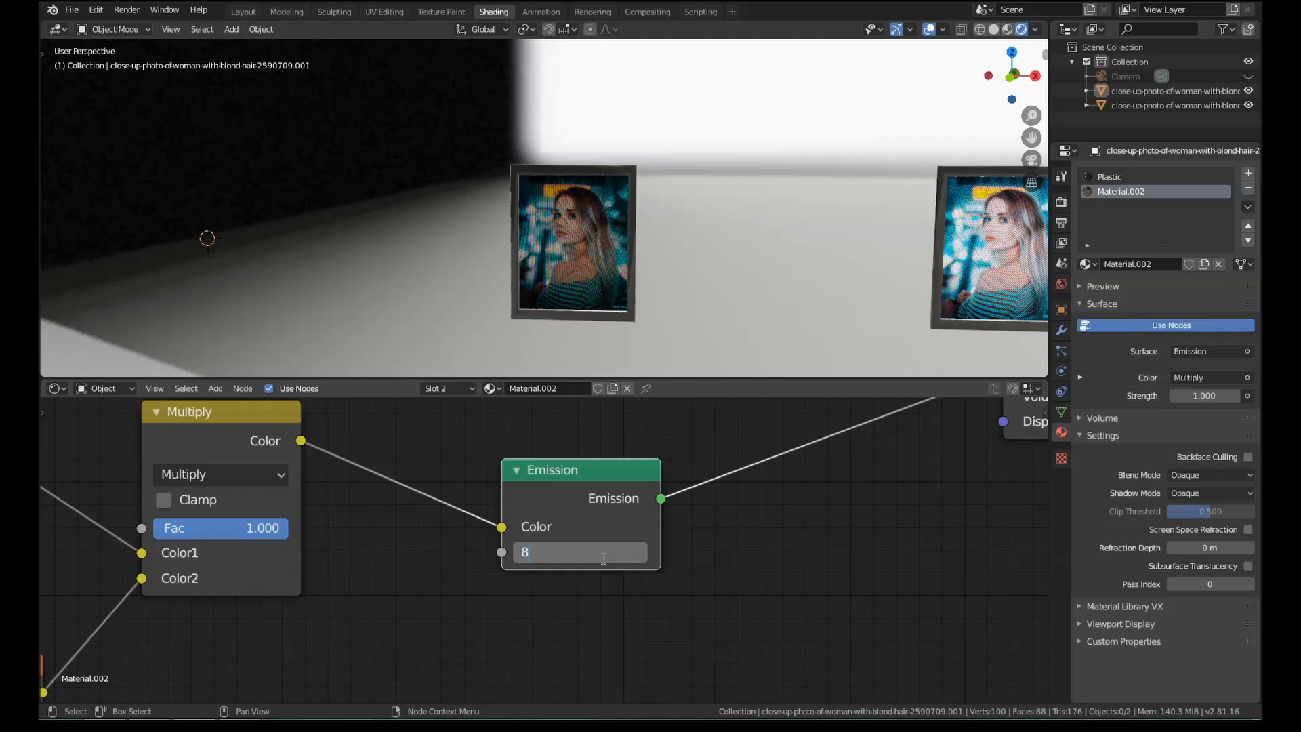
text(.0)
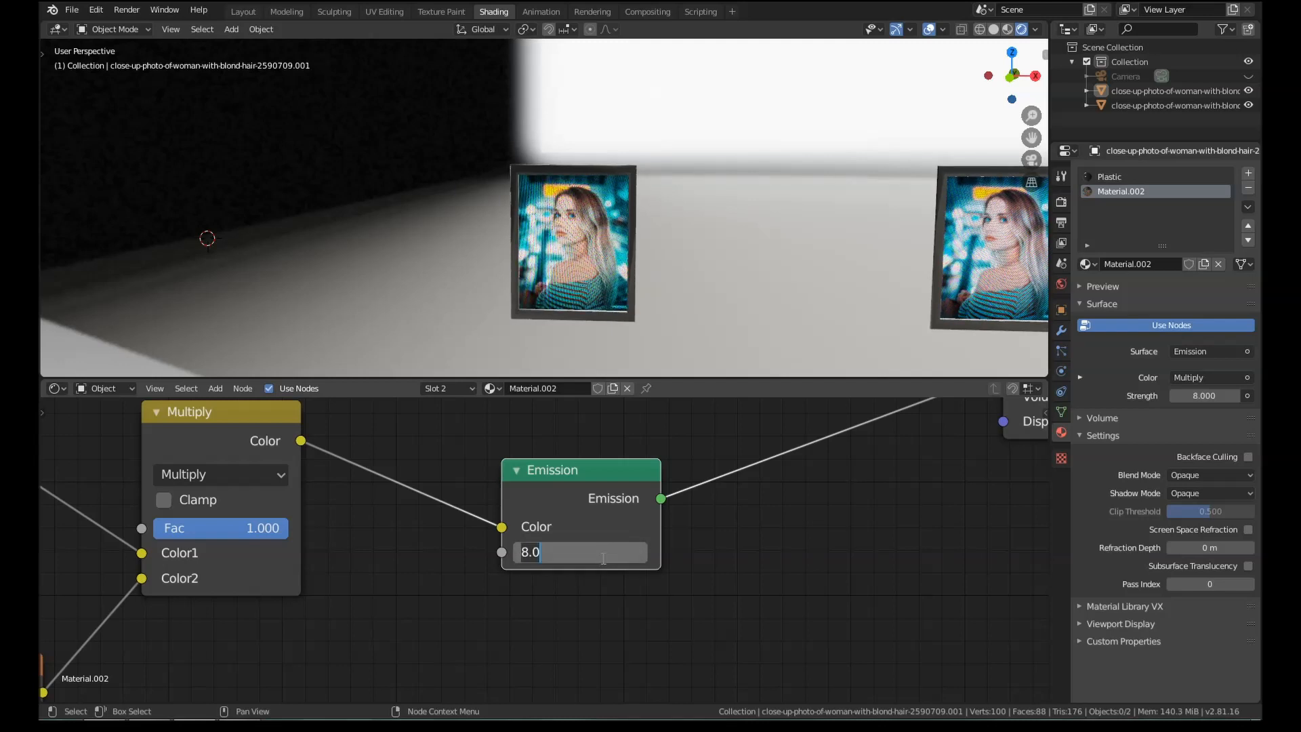
text(20.0)
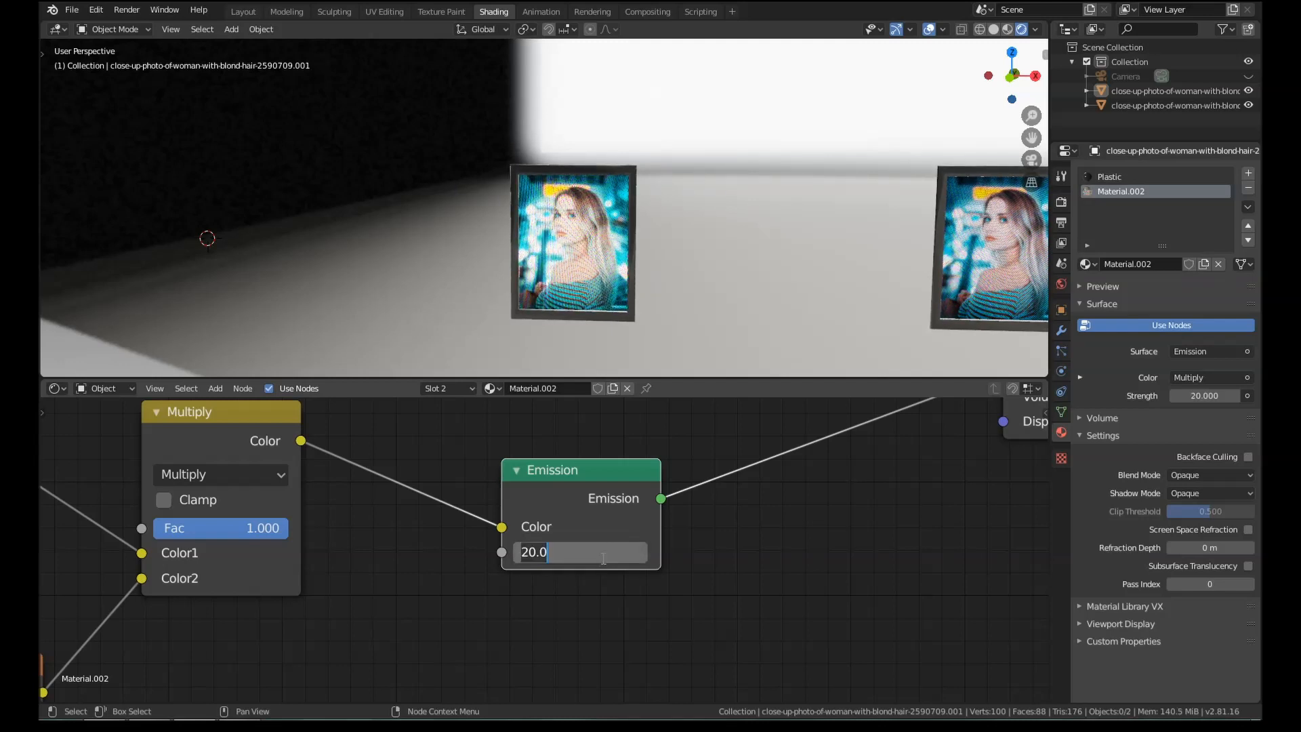
key(BackSpace)
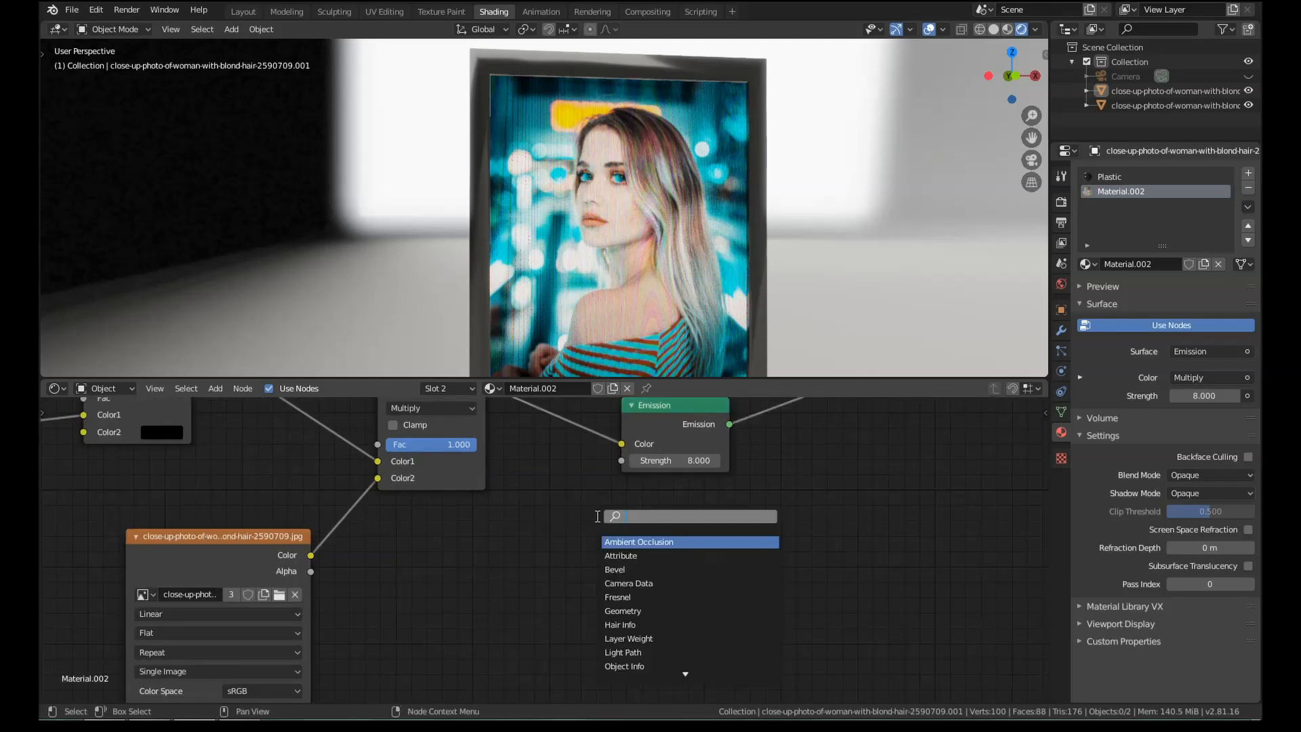
Step: Add a Mix Shader after the Emission node, plus a Glossy BSDF node
text(mix)
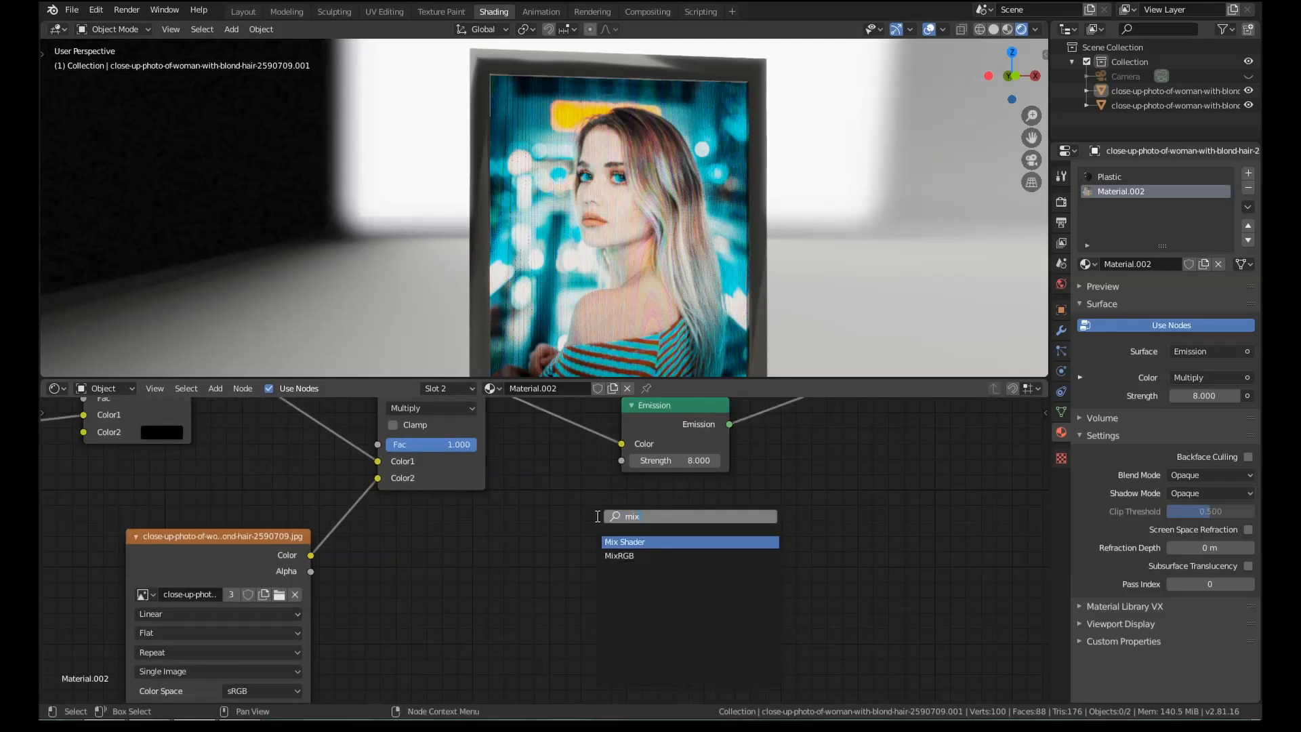
click(625, 541)
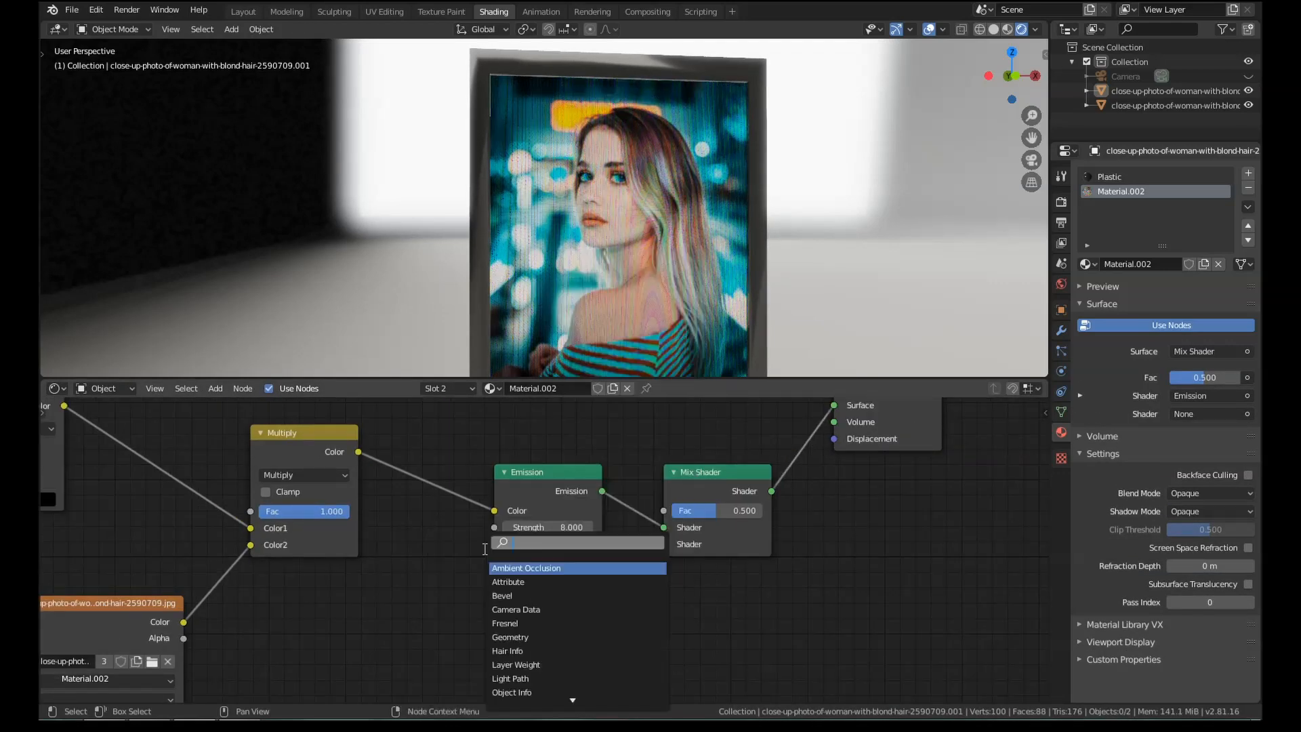
click(513, 568)
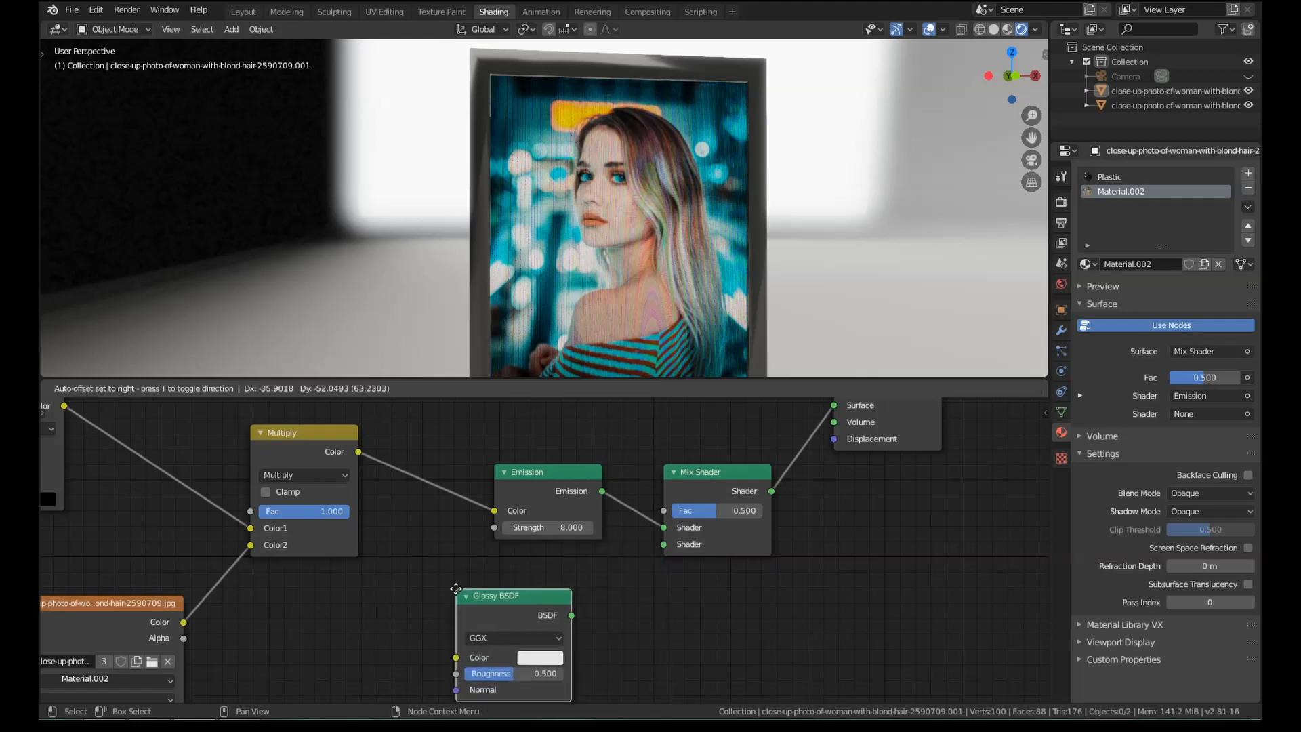